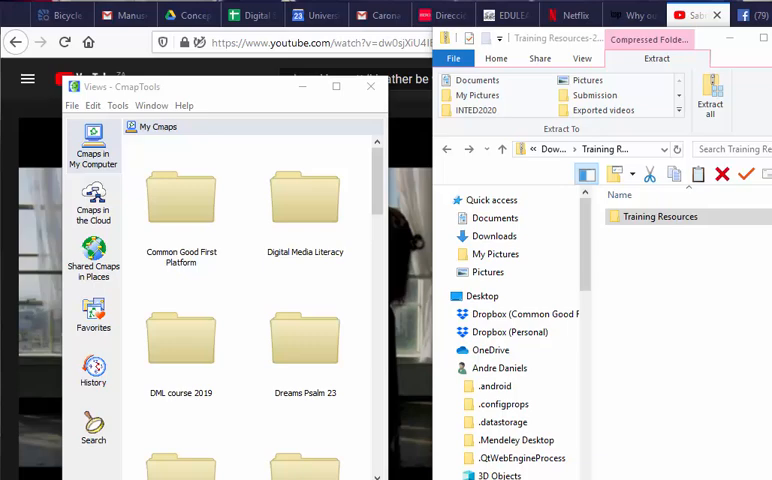
{"action": "mouse_move", "coordinate": [712, 264]}
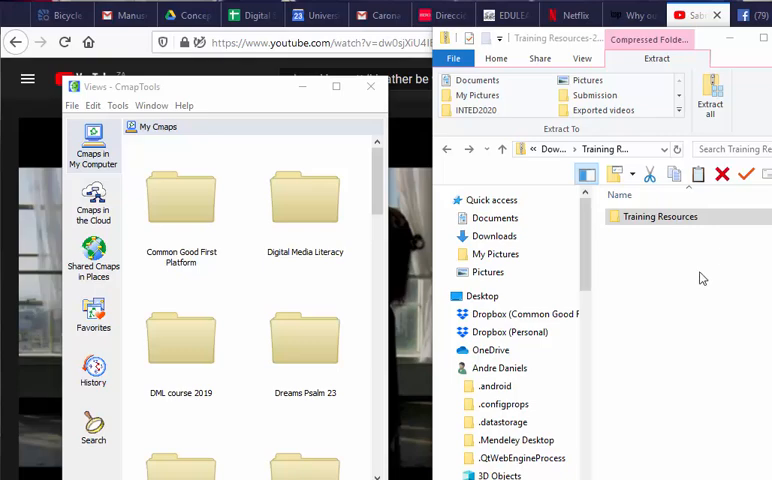
{"action": "mouse_move", "coordinate": [240, 176]}
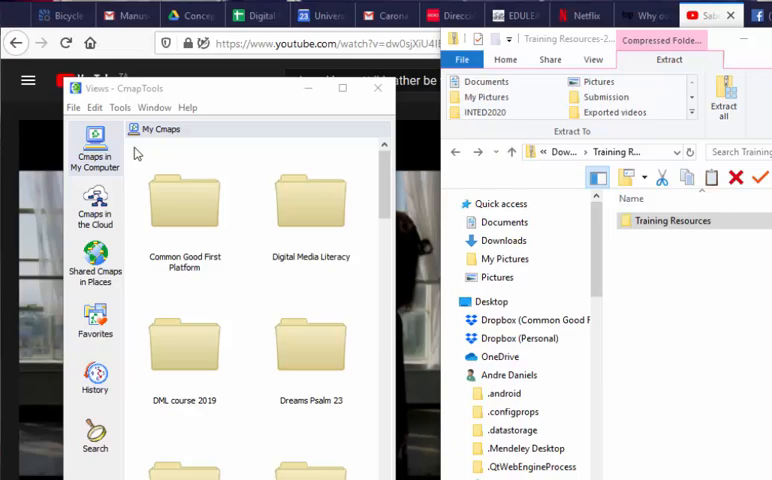
- Create a new Cmap folder and name it Training Resources
{"action": "left_click", "coordinate": [72, 108]}
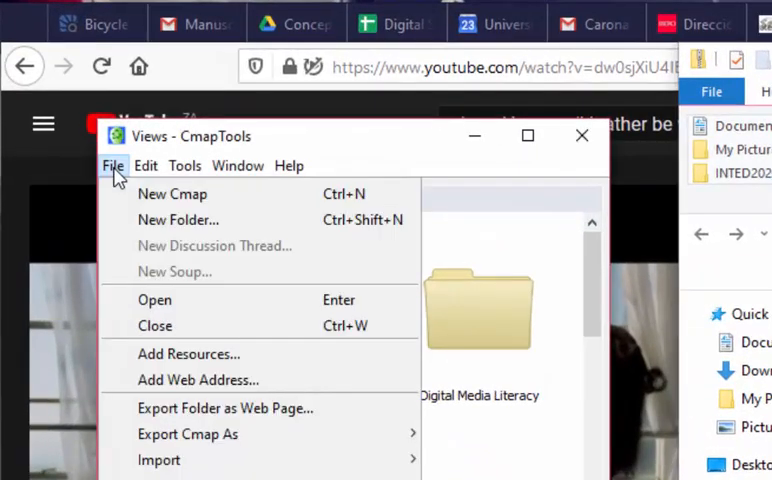
{"action": "left_click", "coordinate": [178, 220]}
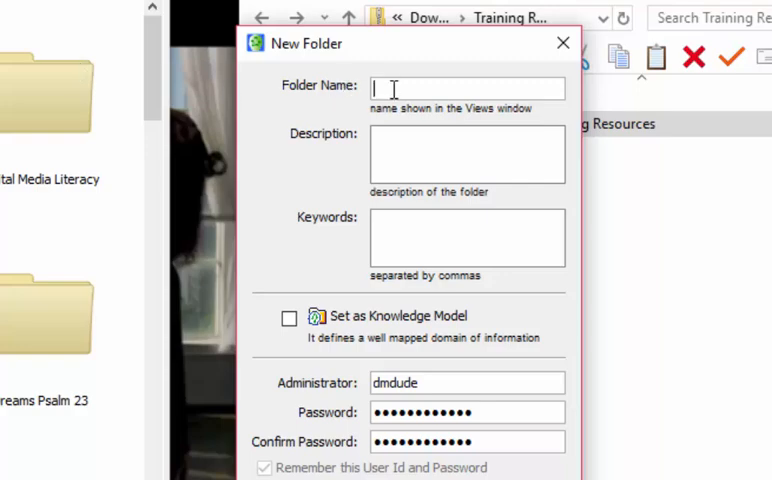
{"action": "type", "text": "Training"}
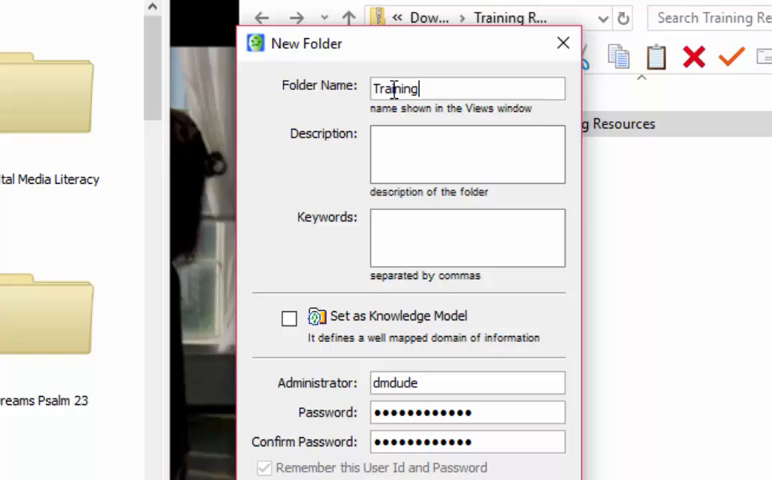
{"action": "type", "text": "Res"}
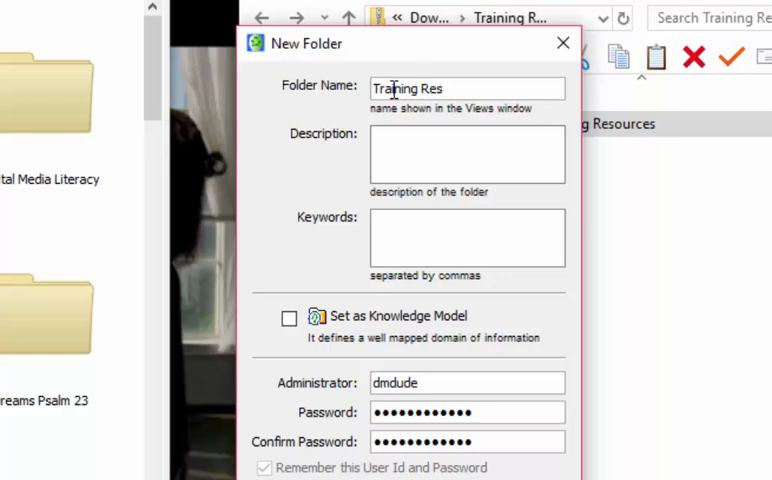
{"action": "type", "text": "ources"}
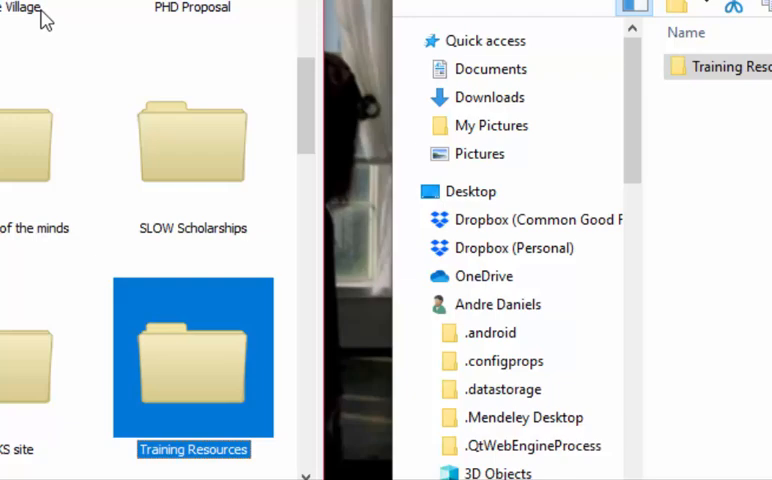
{"action": "mouse_move", "coordinate": [176, 378]}
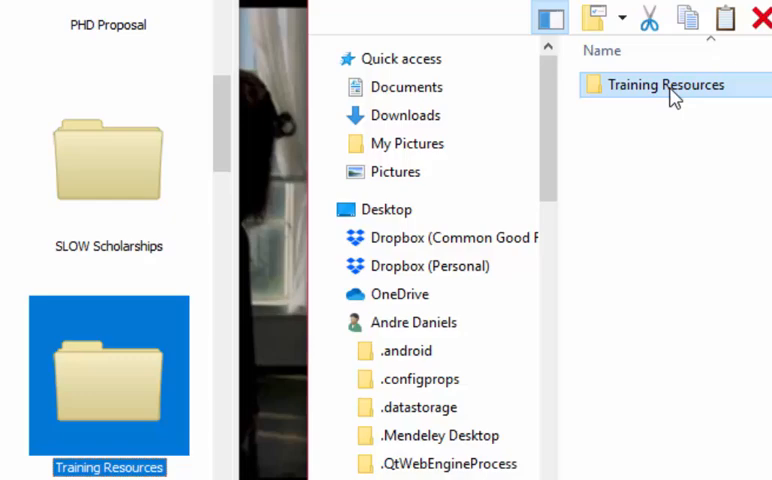
- Select all files in Training Resources, from Coffee Bean.bmp through Teaching Portfolio.cmap
{"action": "double_click", "coordinate": [668, 84]}
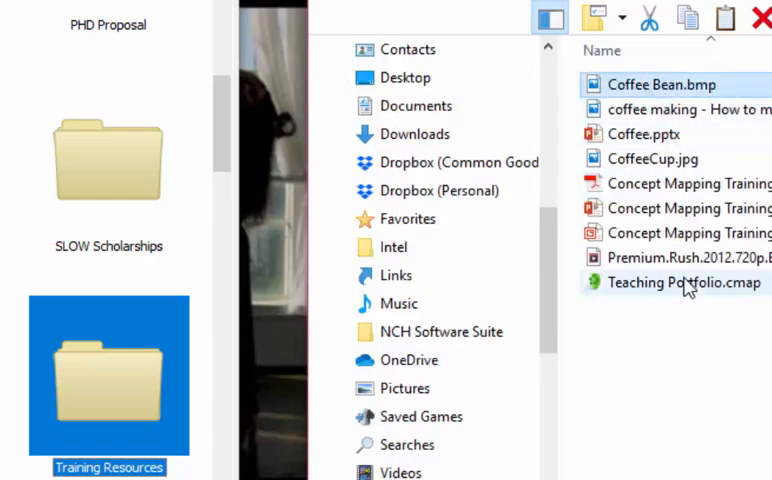
{"action": "left_click", "coordinate": [648, 132]}
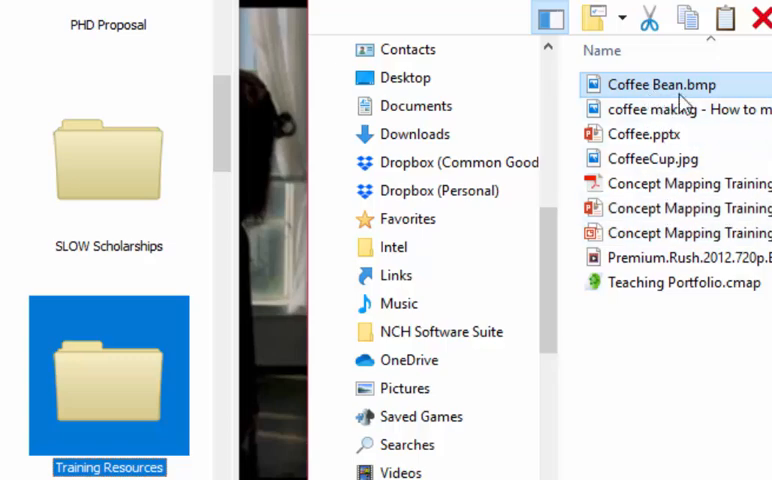
{"action": "left_click", "coordinate": [640, 134]}
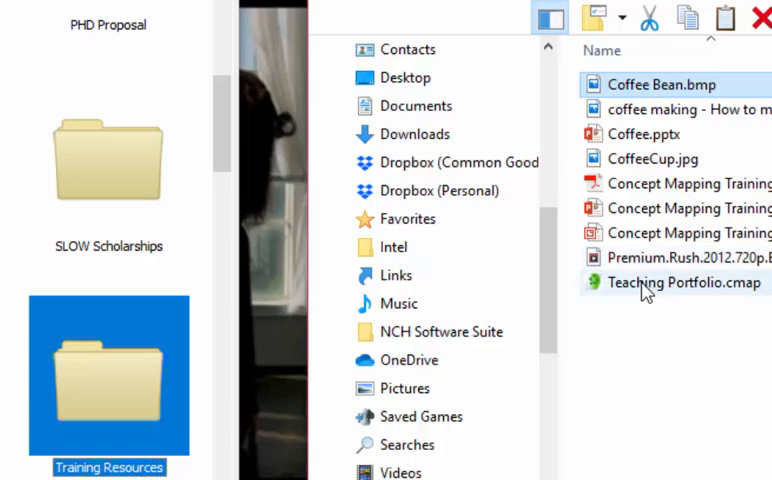
{"action": "left_click", "coordinate": [684, 110]}
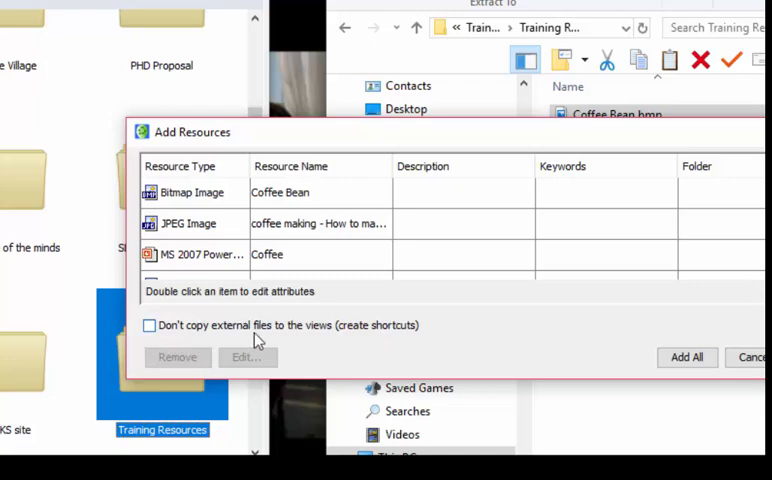
{"action": "mouse_move", "coordinate": [532, 344]}
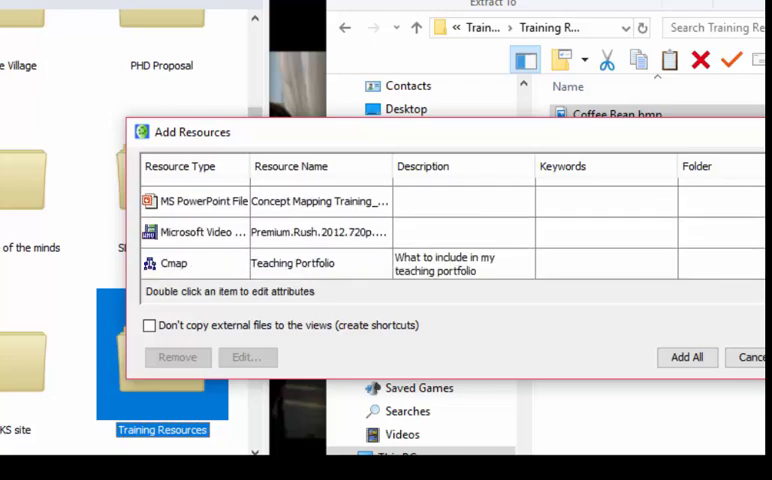
{"action": "mouse_move", "coordinate": [664, 344]}
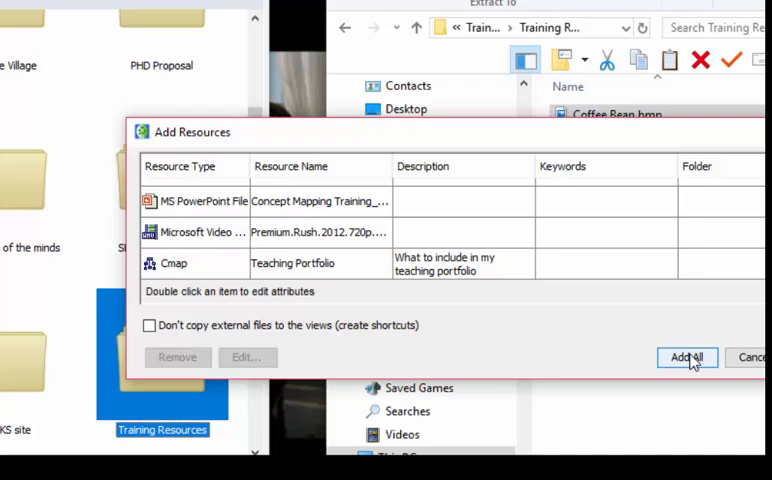
- Confirm Add All so the listed files become resources in Training Resources
{"action": "left_click", "coordinate": [682, 356]}
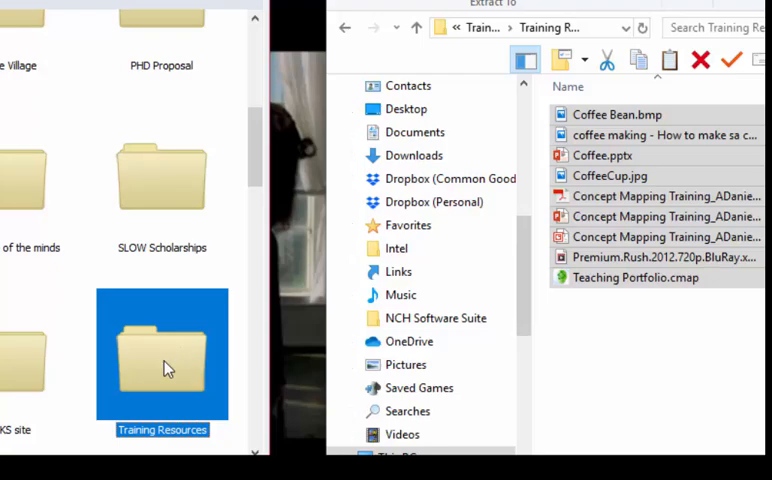
- View the Training Resources folder's coffee, PowerPoint, video and mapping thumbnails
{"action": "double_click", "coordinate": [162, 360]}
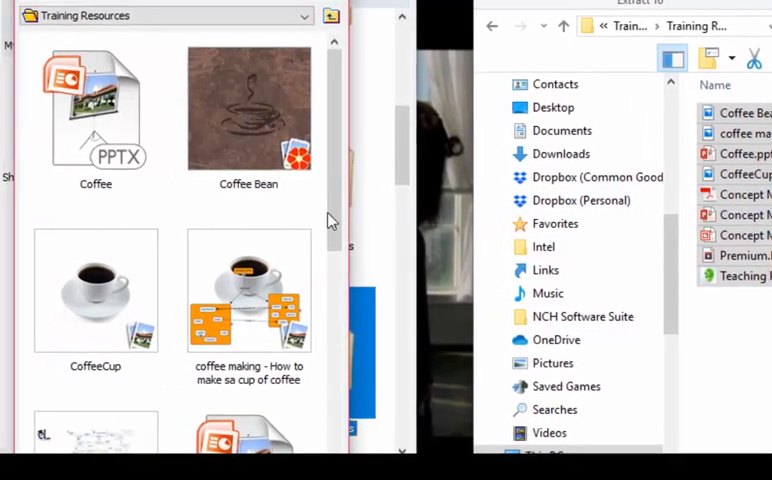
{"action": "scroll", "scroll_direction": "down", "scroll_amount": 3}
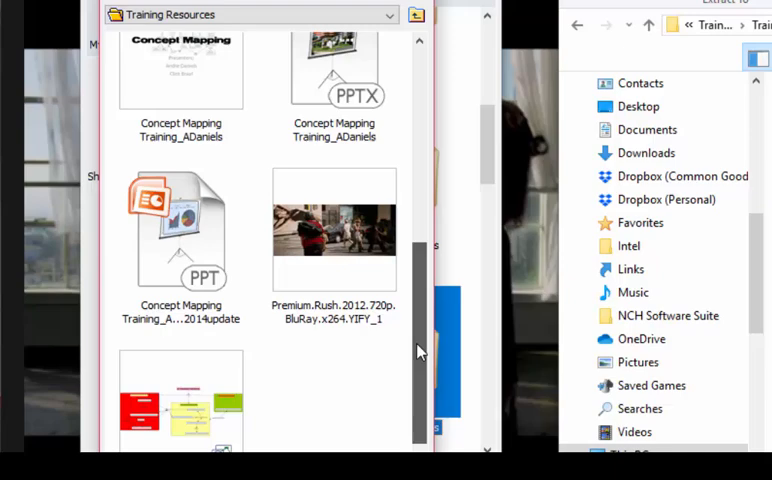
{"action": "scroll", "scroll_direction": "down", "scroll_amount": 3}
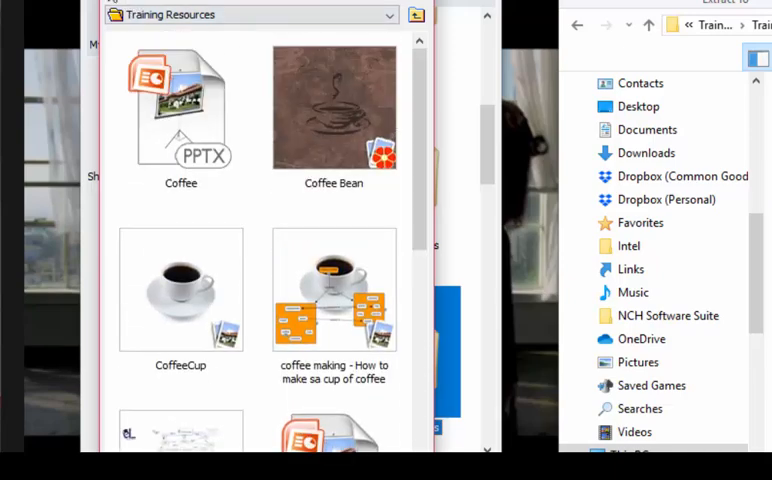
{"action": "left_click", "coordinate": [112, 44]}
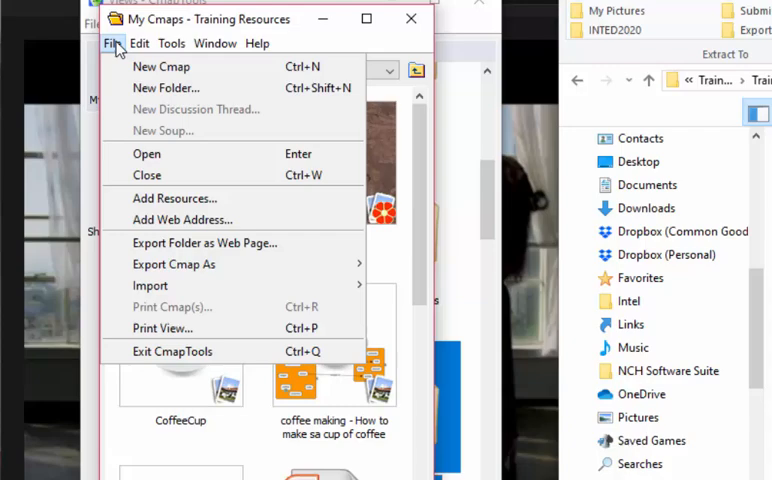
{"action": "mouse_move", "coordinate": [162, 66]}
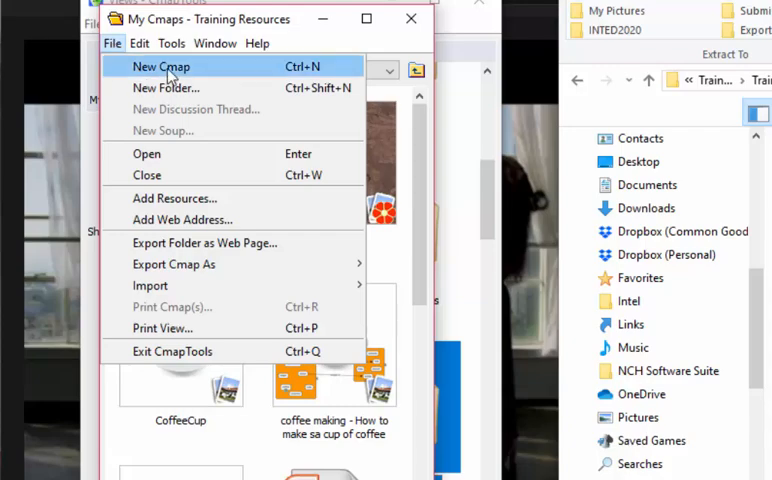
- Create a new blank Cmap, Untitled 1, ready to be saved
{"action": "left_click", "coordinate": [160, 66]}
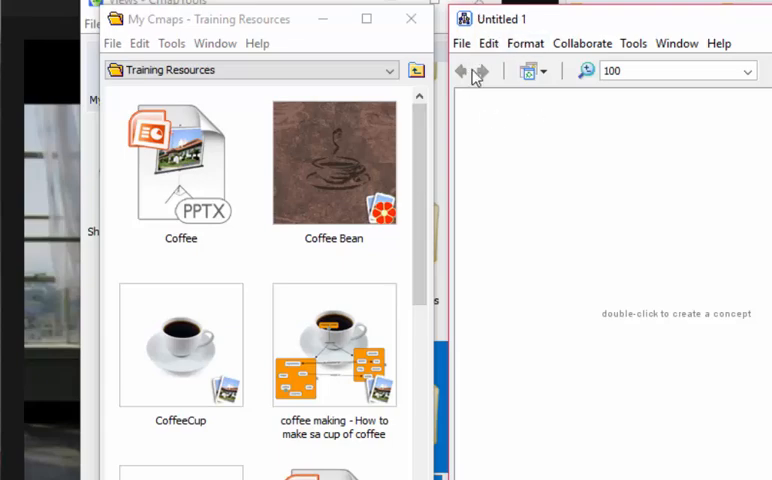
{"action": "left_click", "coordinate": [460, 44]}
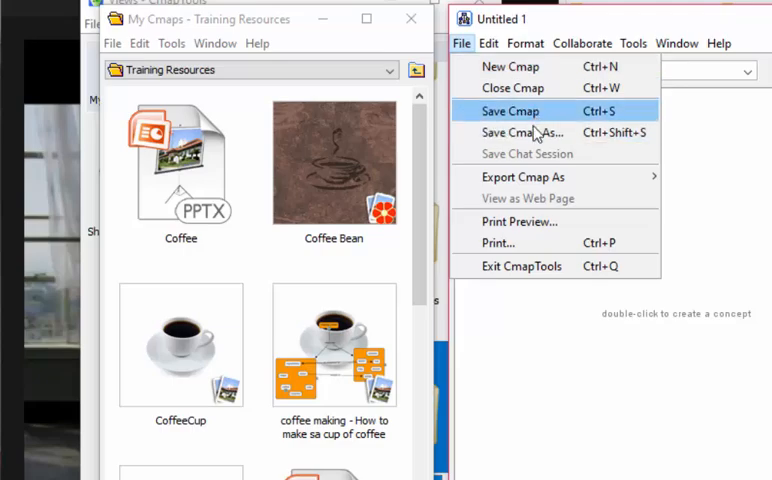
- Save the map as Making Coffee with focus question How to make a cup of coffee
{"action": "left_click", "coordinate": [524, 132]}
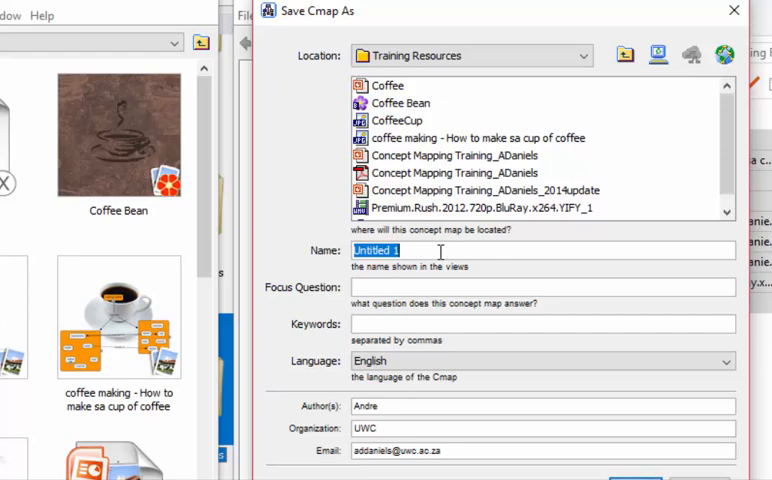
{"action": "type", "text": "How to"}
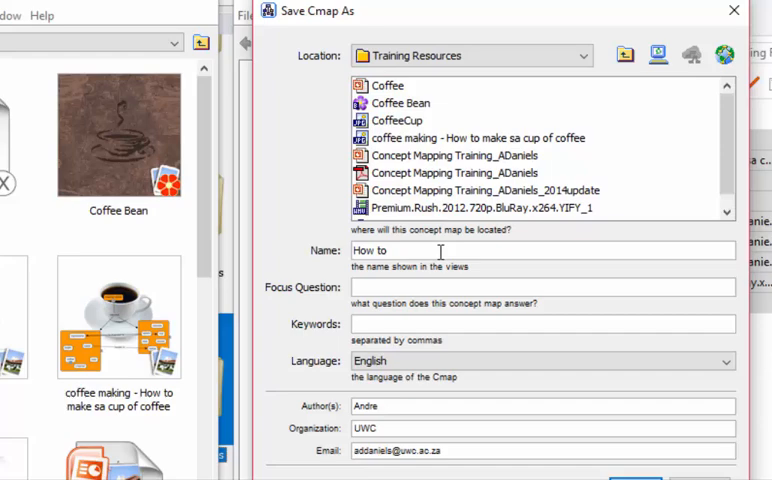
{"action": "type", "text": "make a"}
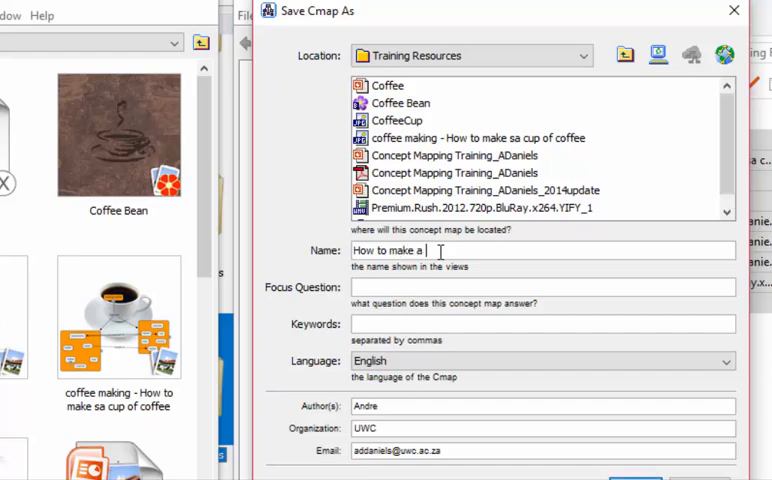
{"action": "type", "text": "cup of co"}
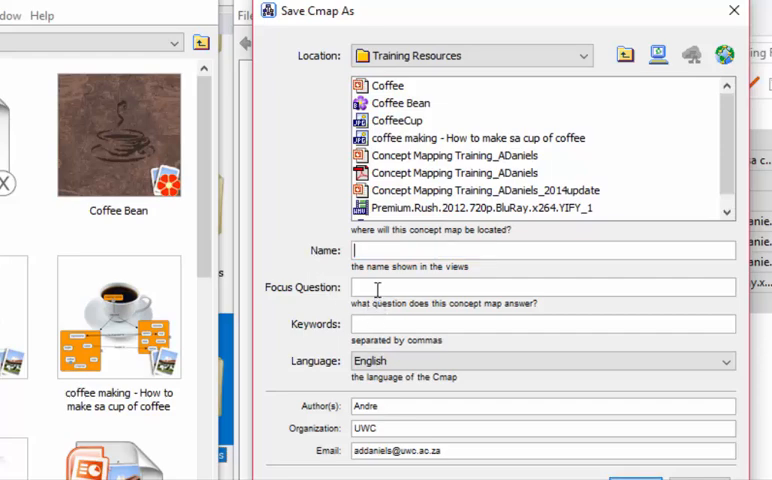
{"action": "type", "text": "How to make a cup of coffee"}
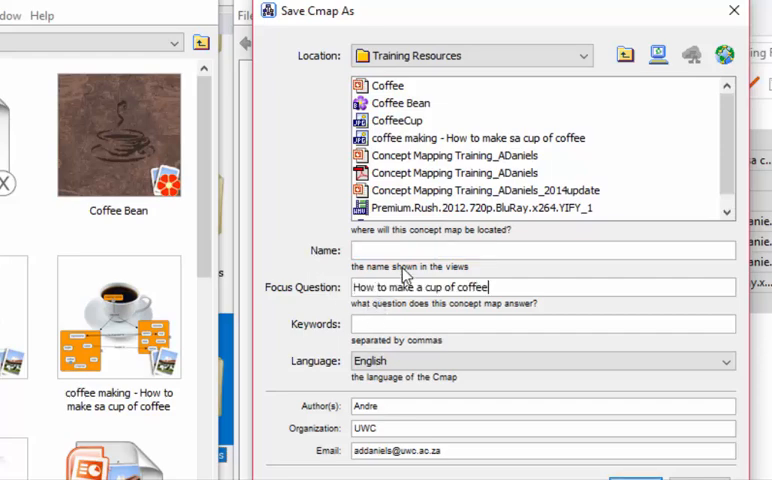
{"action": "type", "text": "Making"}
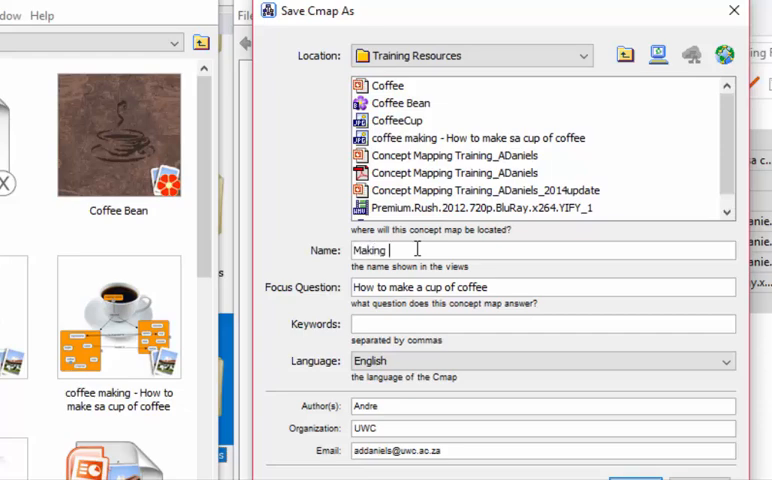
{"action": "type", "text": "Co"}
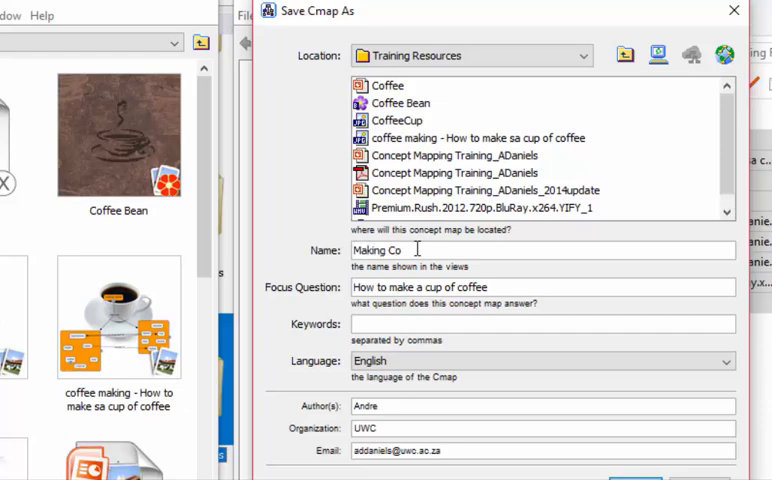
{"action": "type", "text": "ffee"}
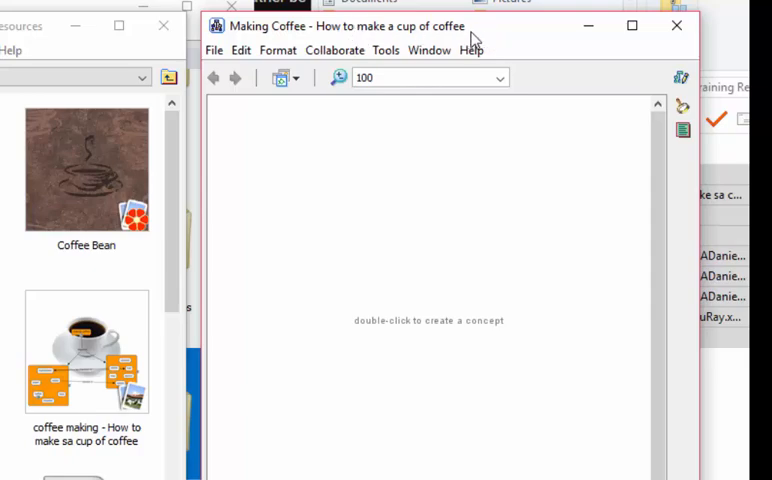
{"action": "mouse_move", "coordinate": [470, 216]}
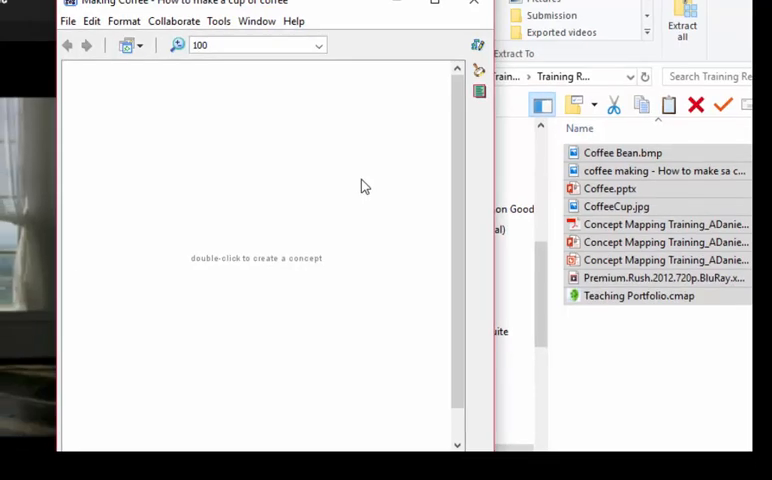
{"action": "mouse_move", "coordinate": [414, 344]}
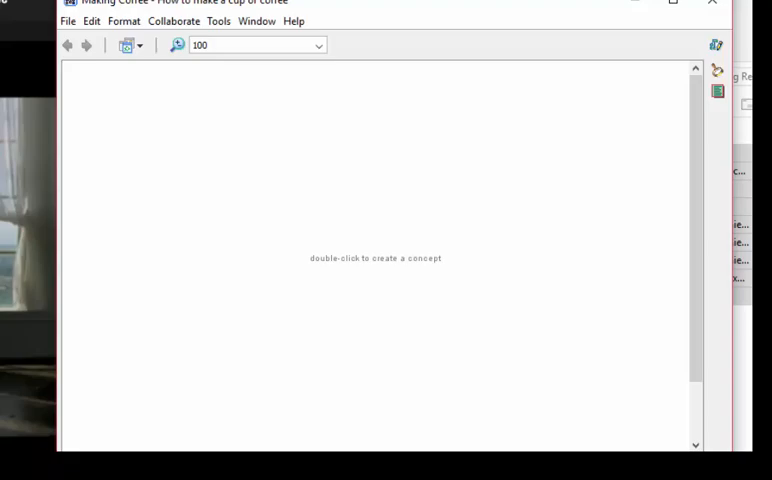
{"action": "mouse_move", "coordinate": [196, 312]}
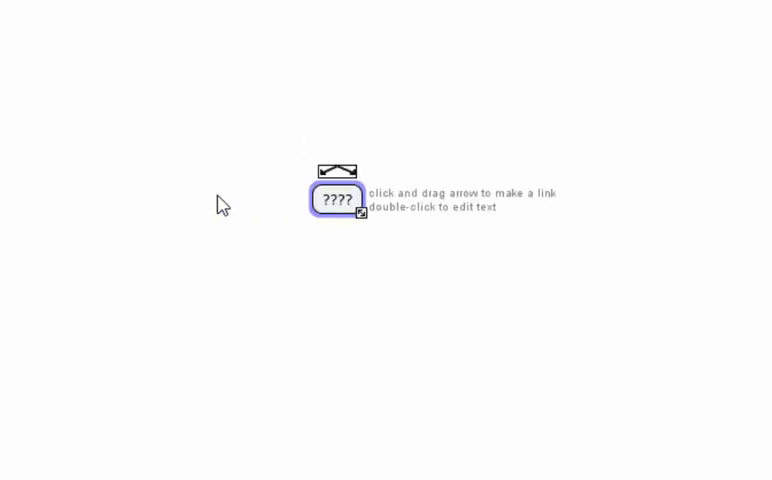
- Drag a new unnamed ???? concept onto the blank Making Coffee canvas
{"action": "left_click_drag", "start_coordinate": [336, 196], "coordinate": [336, 332]}
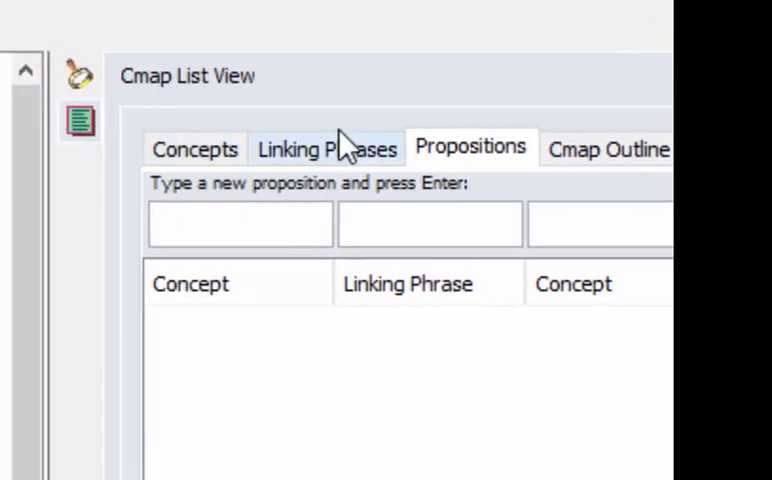
{"action": "mouse_move", "coordinate": [624, 176]}
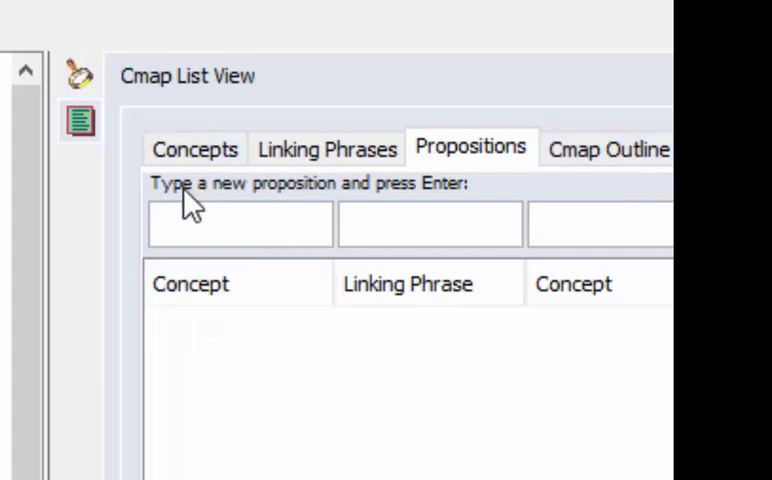
- Add placeholder concepts uguguhh and lguglg from the Concepts tab of the list view
{"action": "left_click", "coordinate": [196, 148]}
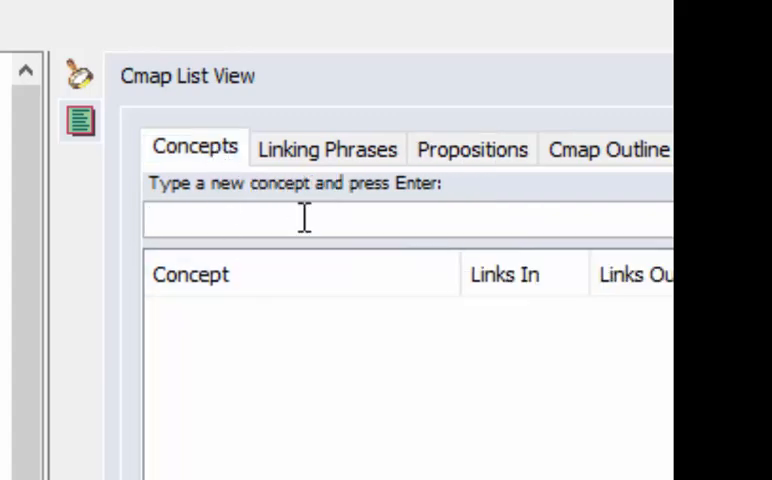
{"action": "type", "text": "uguguhh"}
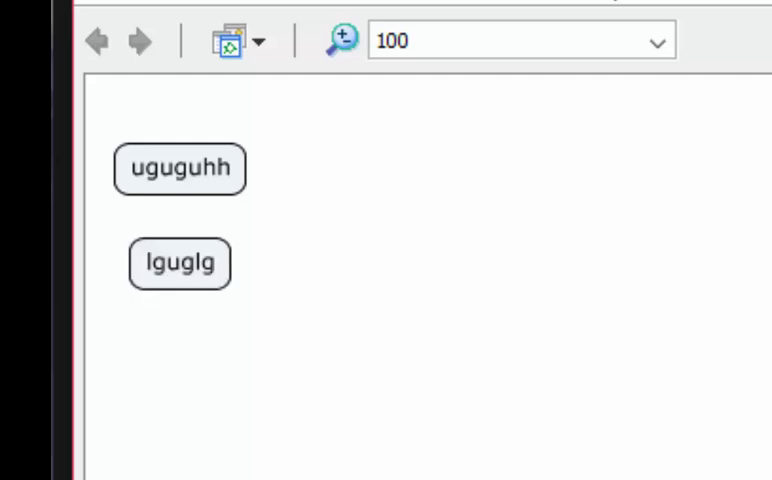
{"action": "mouse_move", "coordinate": [292, 168]}
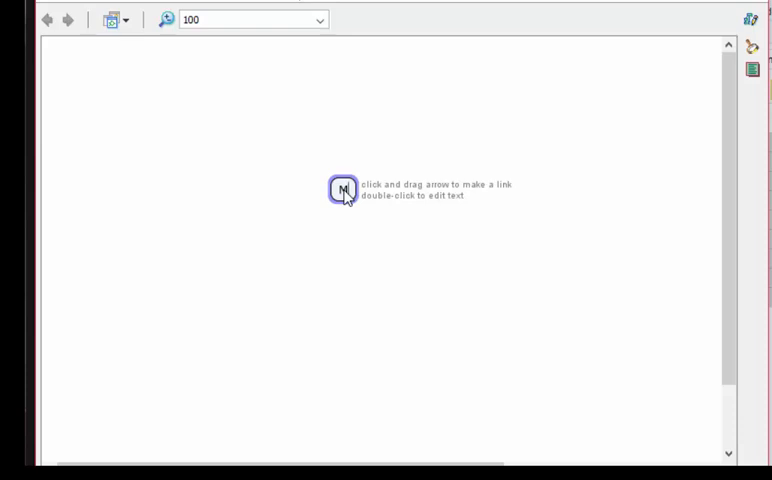
- Name the central concept MAKING A CUP OF COFFEE and finish editing it
{"action": "type", "text": "MMAKING A"}
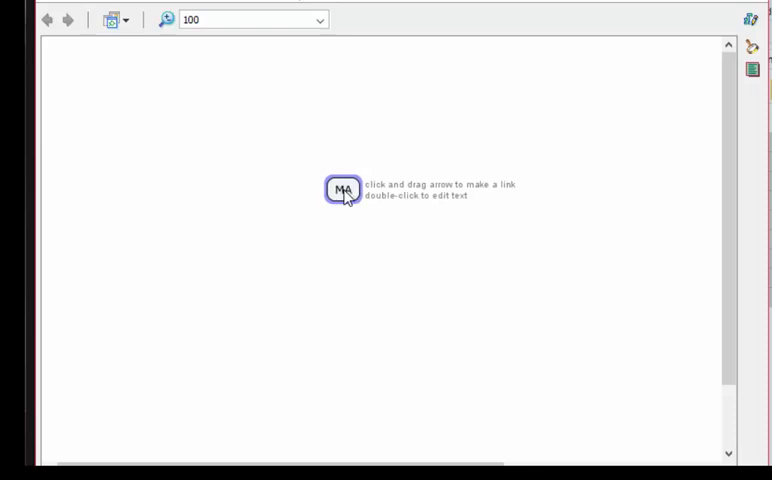
{"action": "type", "text": "MAKING A CUP"}
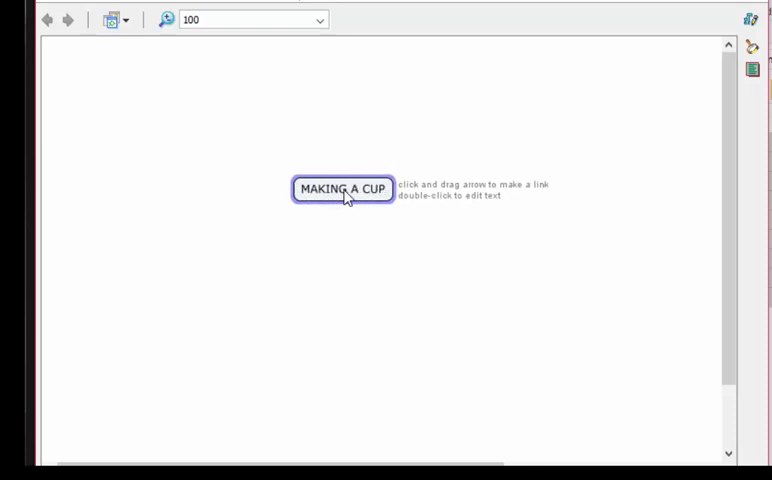
{"action": "type", "text": "OF COF"}
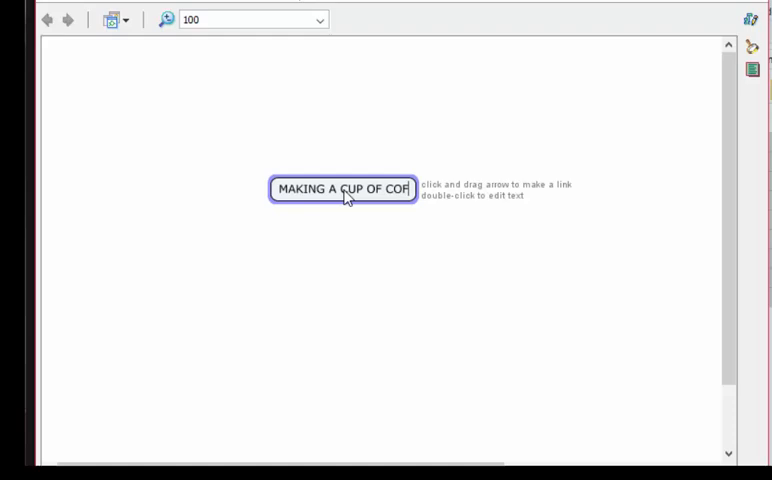
{"action": "type", "text": "FEE"}
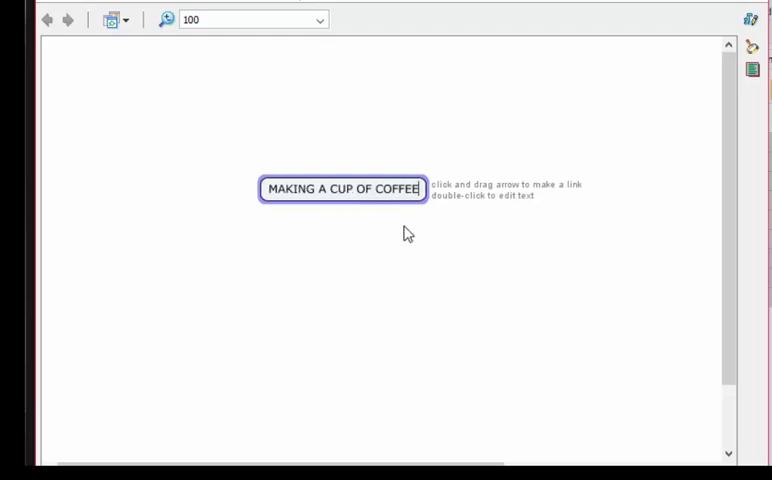
{"action": "left_click", "coordinate": [190, 280]}
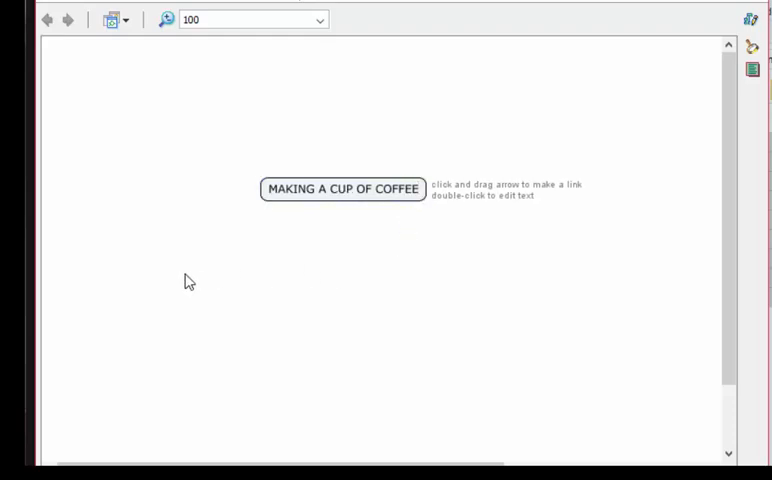
{"action": "mouse_move", "coordinate": [166, 296]}
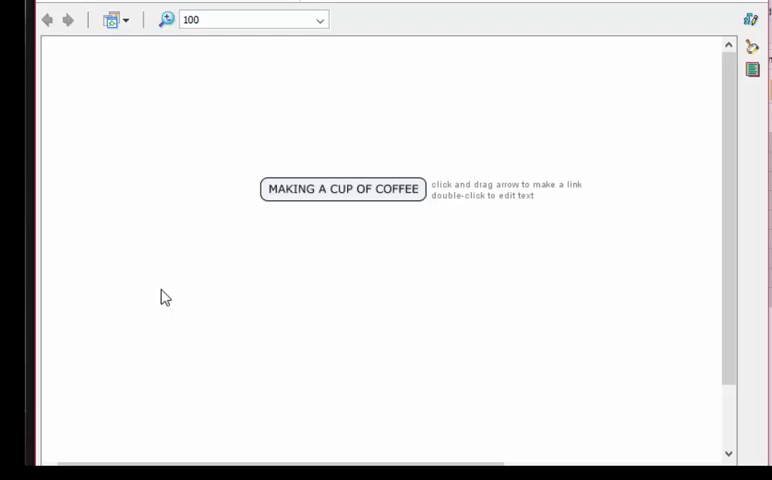
{"action": "mouse_move", "coordinate": [270, 240]}
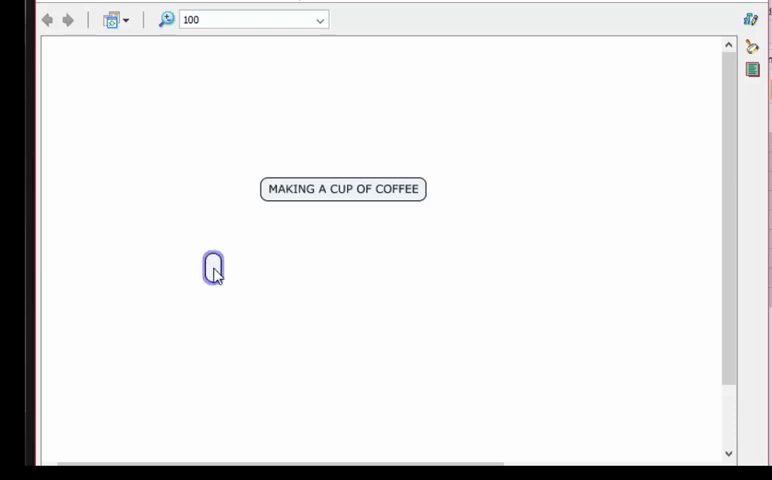
- Add concepts coffee, milk, sweetener, cup and electricity around the title concept
{"action": "type", "text": "coffee"}
{"action": "type", "text": "sugar"}
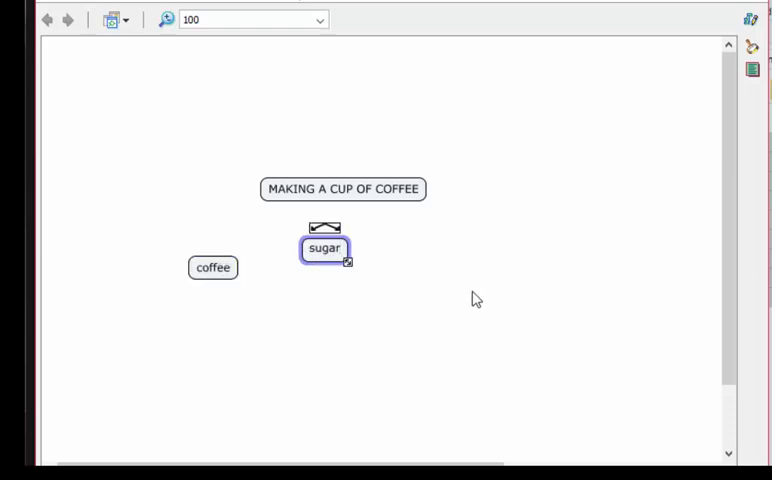
{"action": "type", "text": "milk"}
{"action": "type", "text": "sw"}
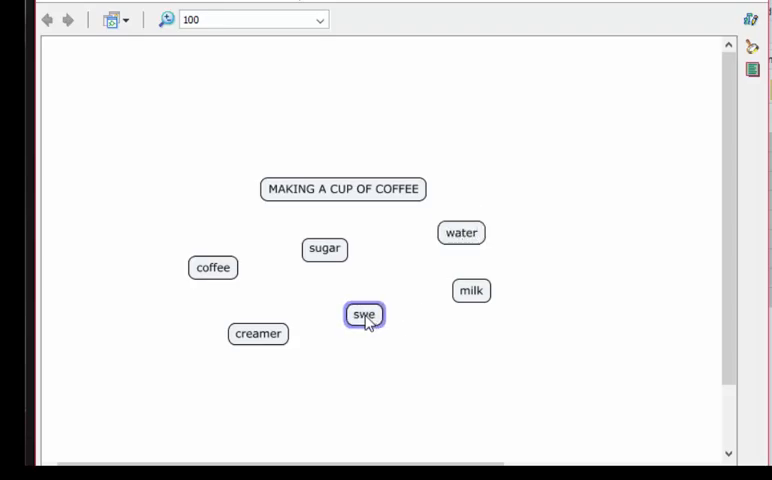
{"action": "type", "text": "etnere"}
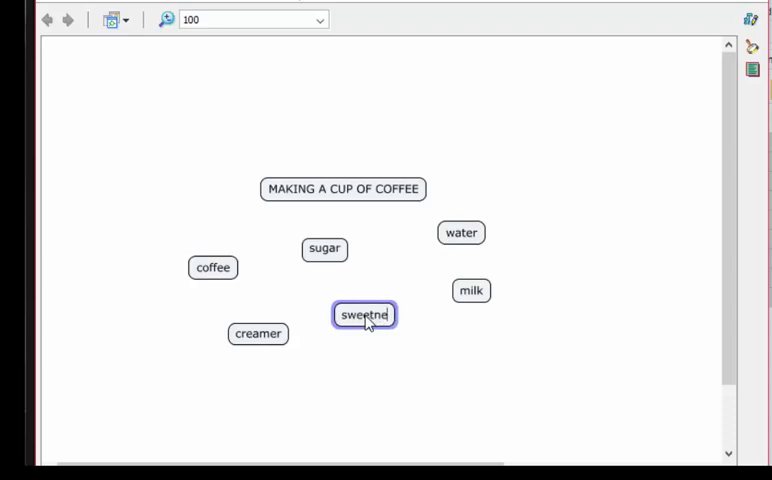
{"action": "type", "text": "sweetener"}
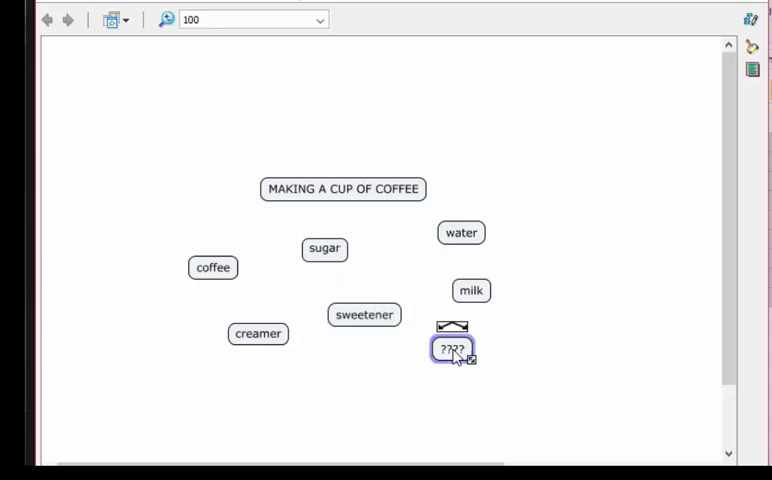
{"action": "type", "text": "cup"}
{"action": "type", "text": "teaspoon"}
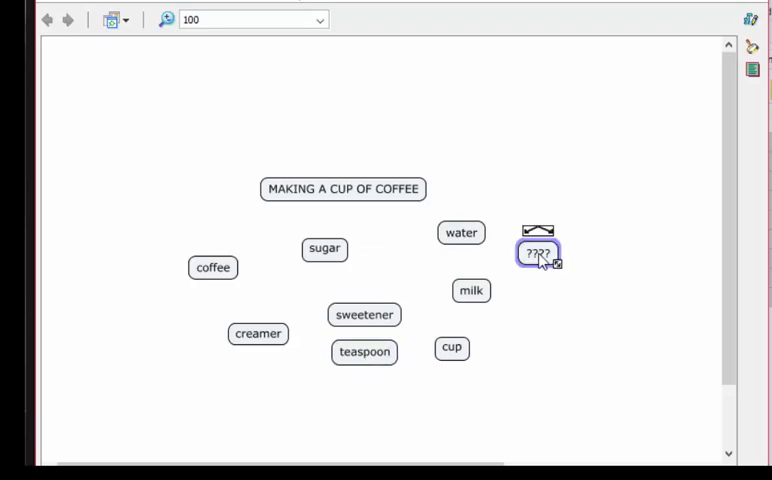
{"action": "left_click_drag", "start_coordinate": [536, 252], "coordinate": [516, 320]}
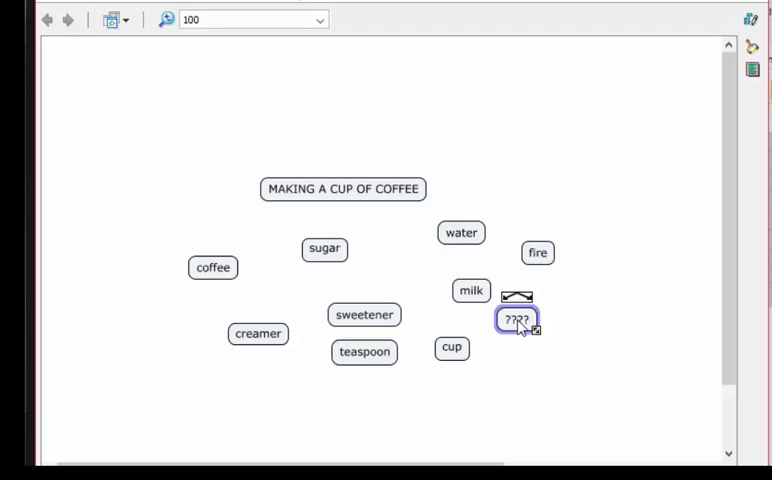
{"action": "type", "text": "electricity"}
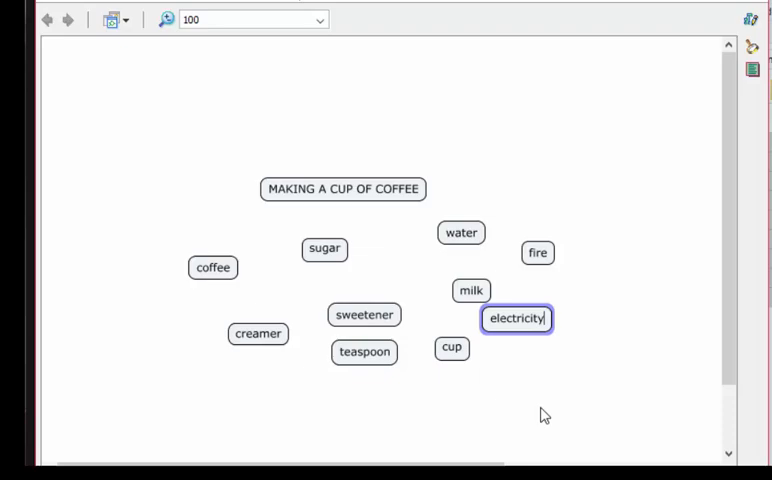
{"action": "mouse_move", "coordinate": [602, 304]}
{"action": "type", "text": "gas"}
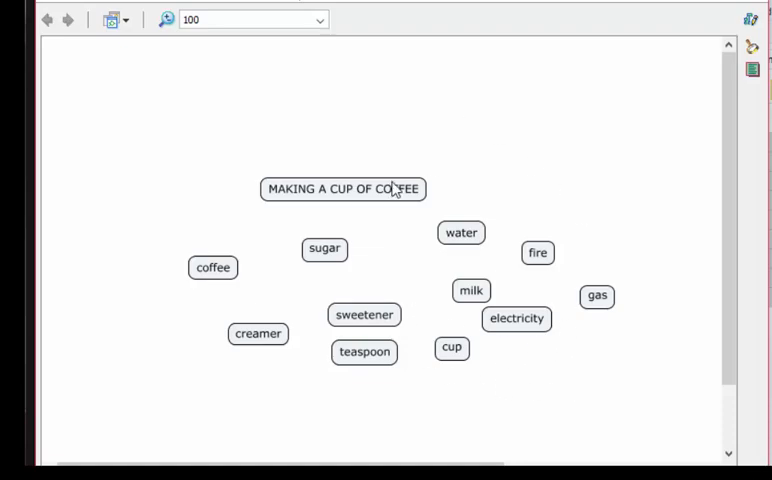
{"action": "mouse_move", "coordinate": [248, 316]}
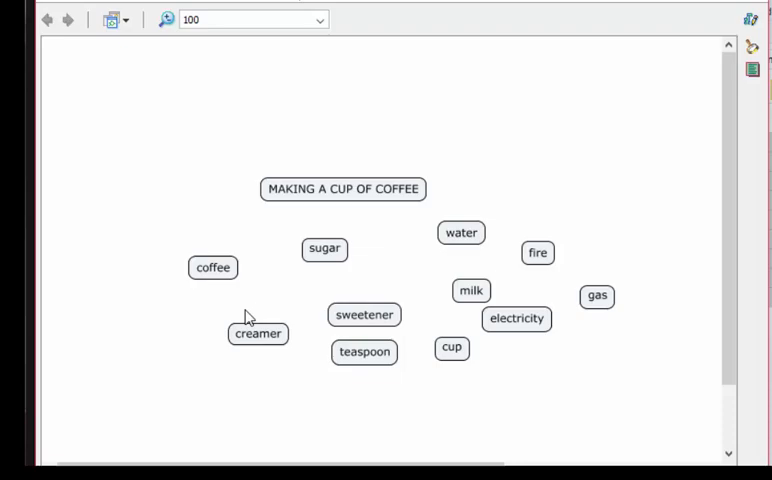
{"action": "mouse_move", "coordinate": [364, 348]}
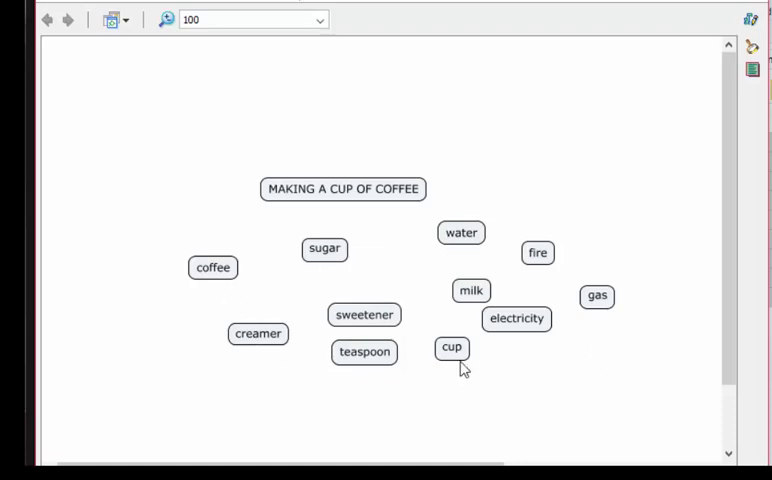
{"action": "mouse_move", "coordinate": [304, 284]}
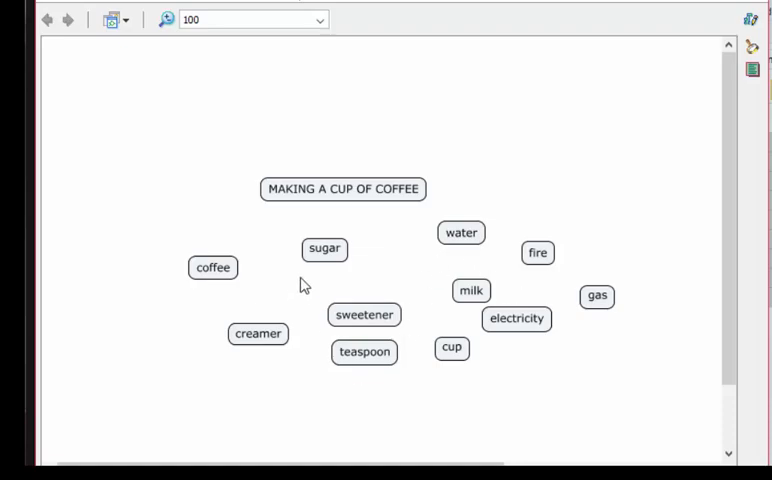
{"action": "mouse_move", "coordinate": [188, 332]}
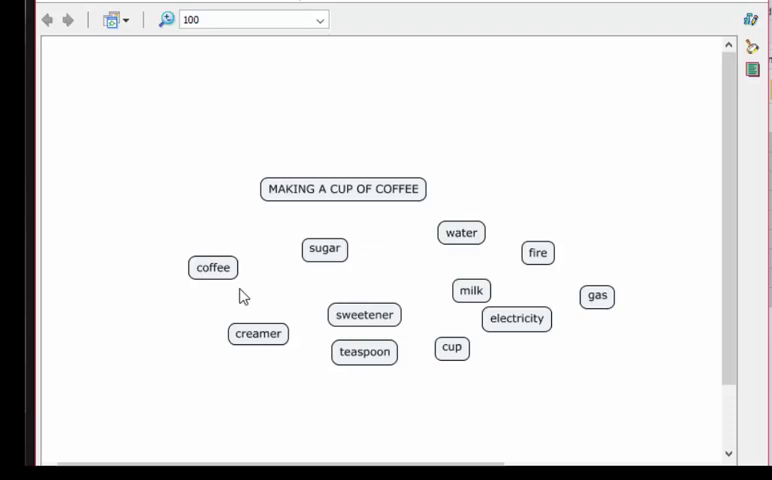
- Cluster sugar, milk and water with coffee as ingredients and gather gas with the energy sources
{"action": "left_click_drag", "start_coordinate": [212, 268], "coordinate": [176, 256]}
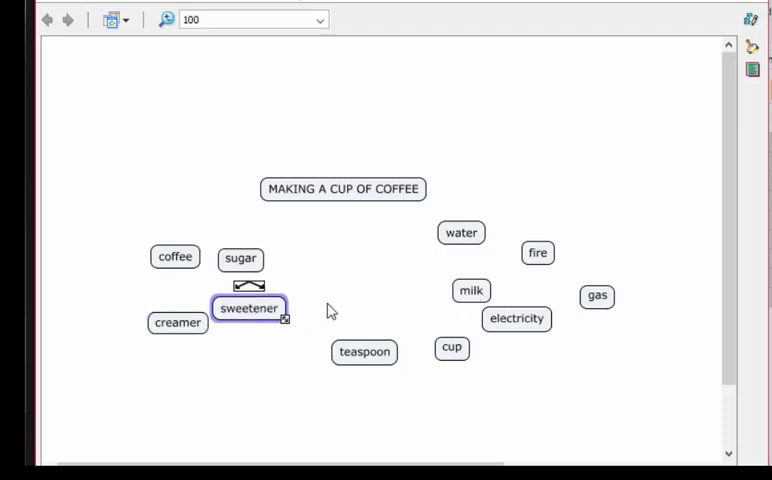
{"action": "left_click_drag", "start_coordinate": [470, 290], "coordinate": [136, 296]}
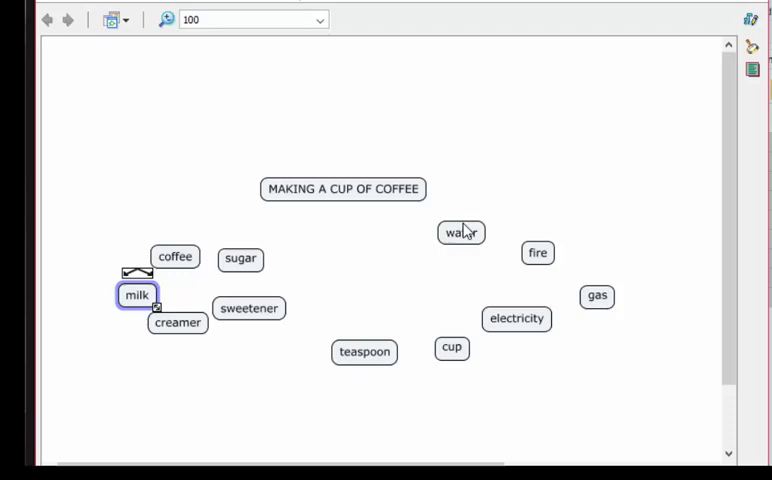
{"action": "left_click_drag", "start_coordinate": [460, 232], "coordinate": [210, 358]}
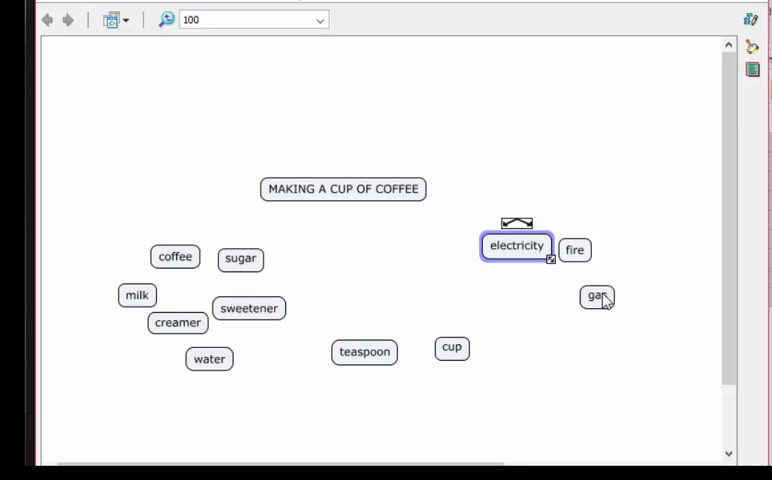
{"action": "left_click_drag", "start_coordinate": [516, 246], "coordinate": [412, 386]}
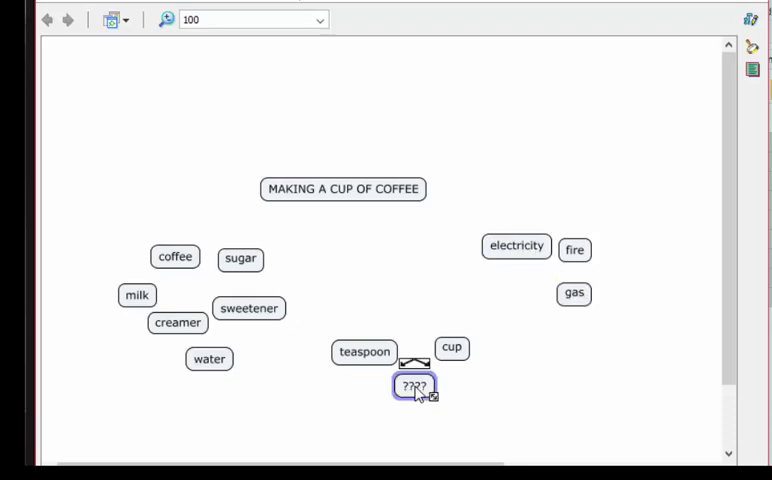
- Add a kettle concept and arrange teaspoon beside cup with the utensils, tidying water into the ingredients
{"action": "type", "text": "kettle"}
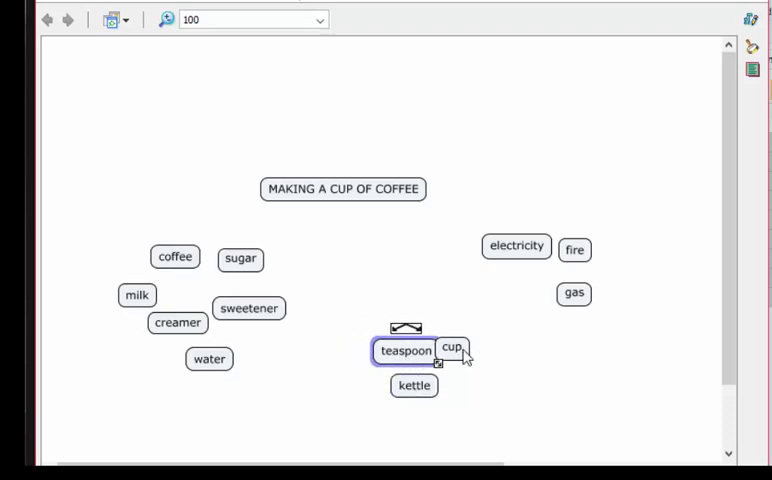
{"action": "left_click_drag", "start_coordinate": [452, 348], "coordinate": [476, 348]}
{"action": "type", "text": "tray"}
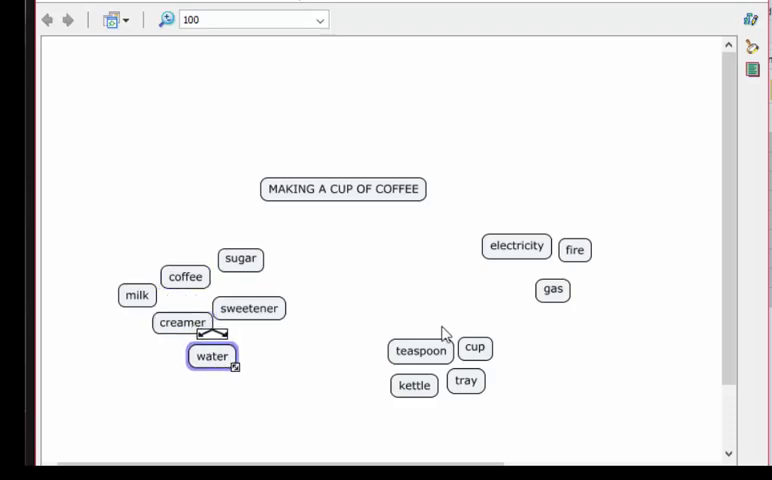
{"action": "left_click_drag", "start_coordinate": [380, 324], "coordinate": [524, 418]}
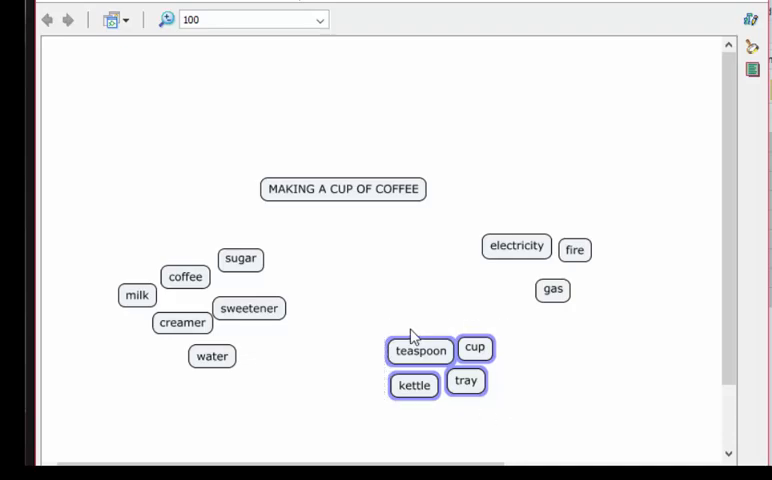
{"action": "mouse_move", "coordinate": [452, 352]}
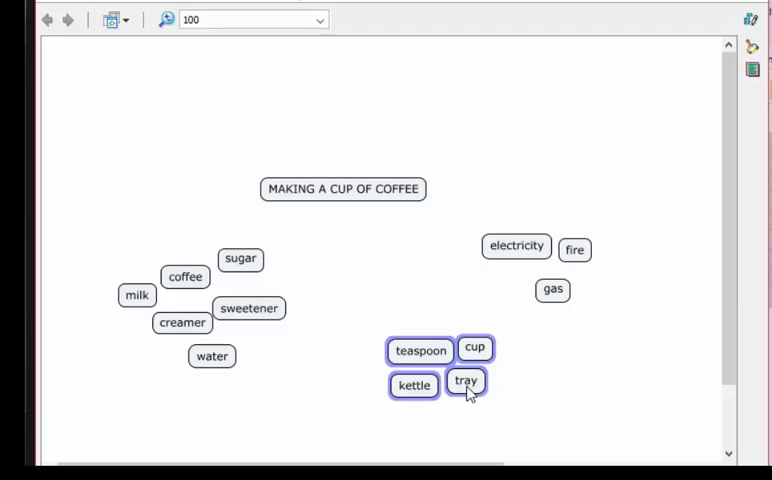
- Nest the four utensil concepts in a new collapsed container titled UTENSILS, then move on to the ingredients
{"action": "right_click", "coordinate": [466, 380]}
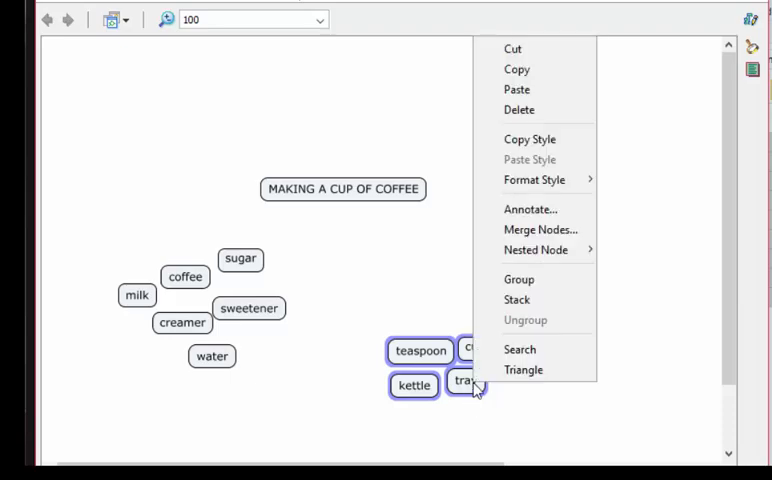
{"action": "mouse_move", "coordinate": [536, 250]}
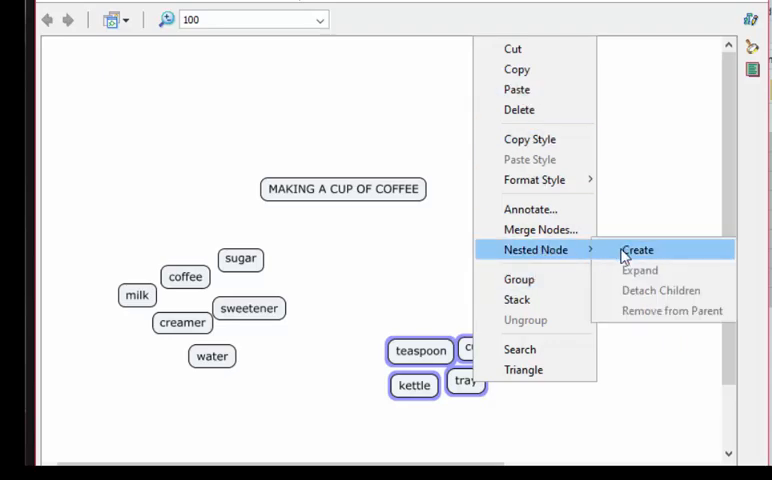
{"action": "left_click", "coordinate": [638, 250]}
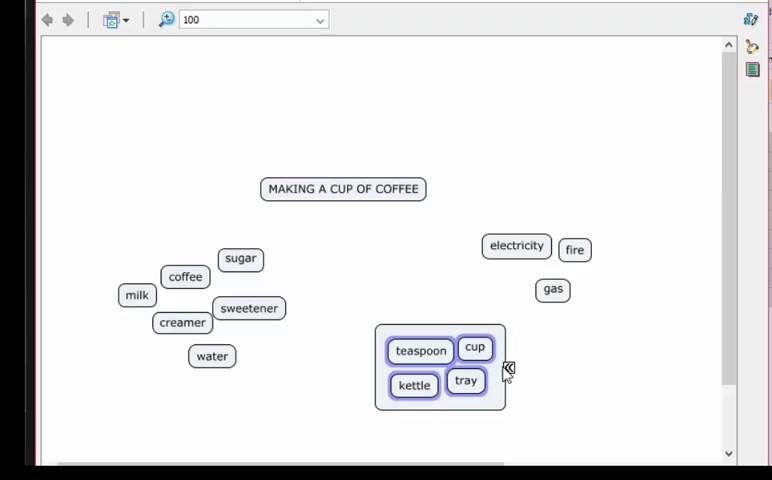
{"action": "mouse_move", "coordinate": [512, 376]}
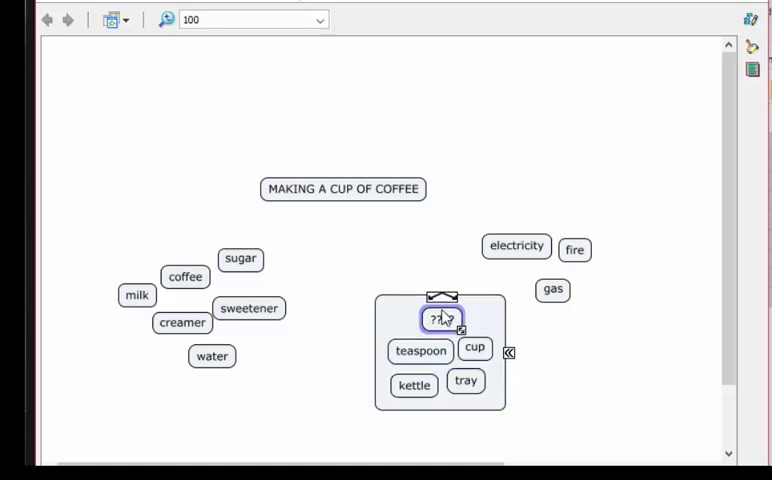
{"action": "mouse_move", "coordinate": [584, 384]}
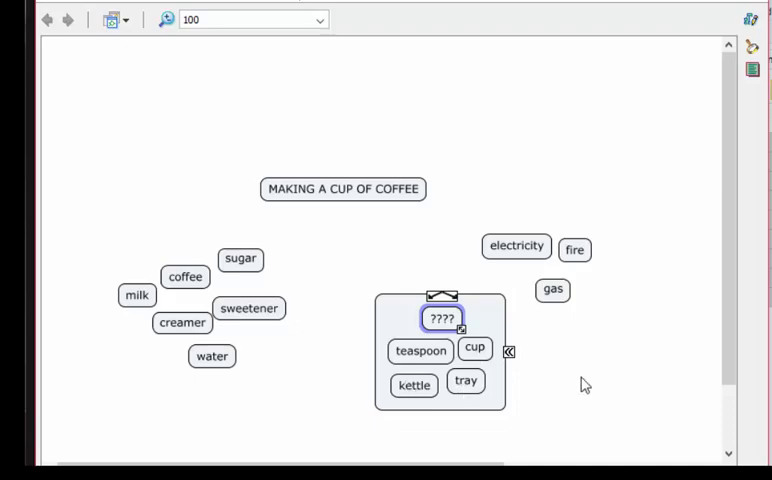
{"action": "mouse_move", "coordinate": [600, 388]}
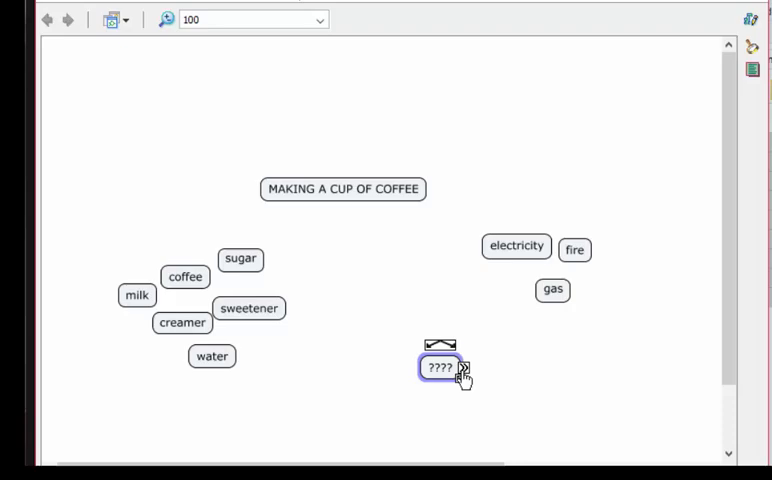
{"action": "type", "text": "UTENSILS"}
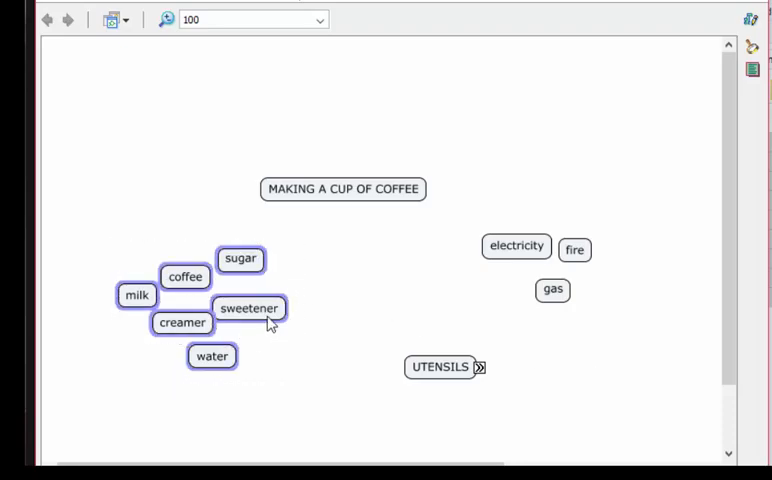
{"action": "right_click", "coordinate": [268, 318]}
{"action": "type", "text": "INGREDIENTS"}
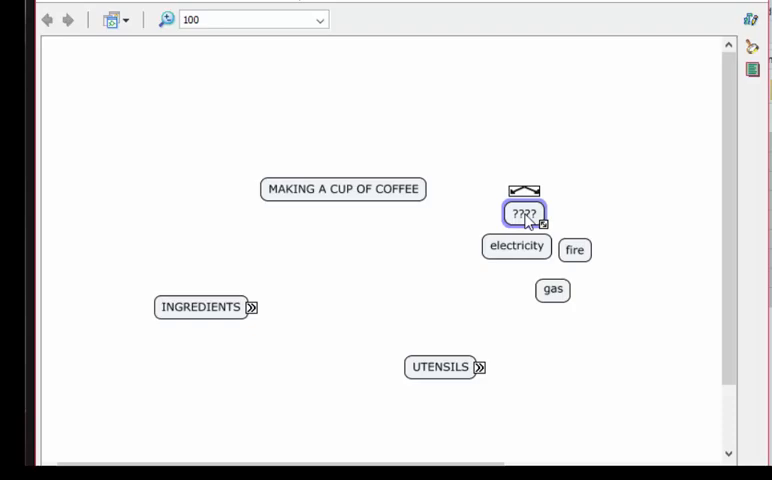
- Name an ENERGY SOURCES concept and select it with electricity, fire and gas for grouping
{"action": "type", "text": "En"}
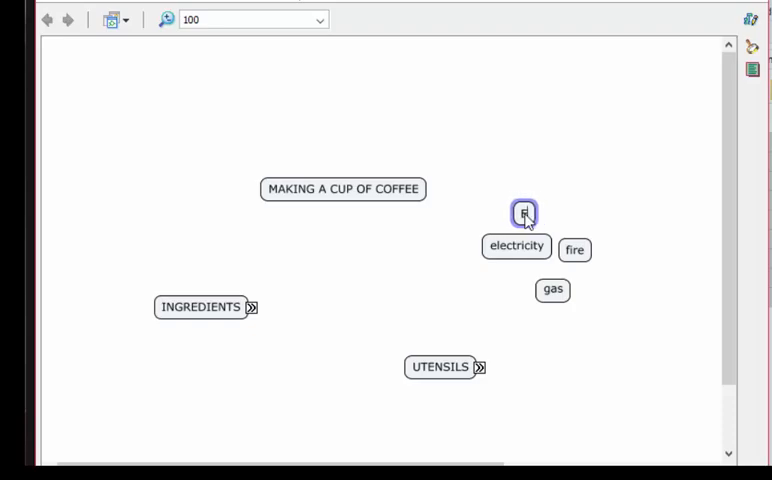
{"action": "type", "text": "ENERGY SOURCES"}
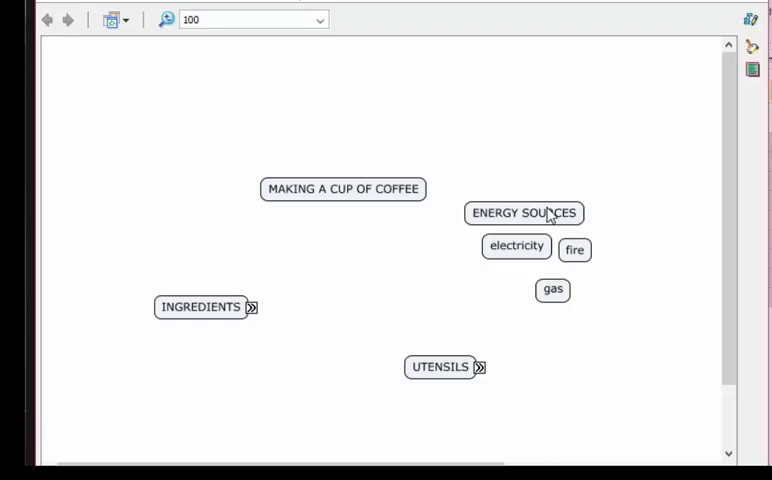
{"action": "left_click", "coordinate": [524, 212]}
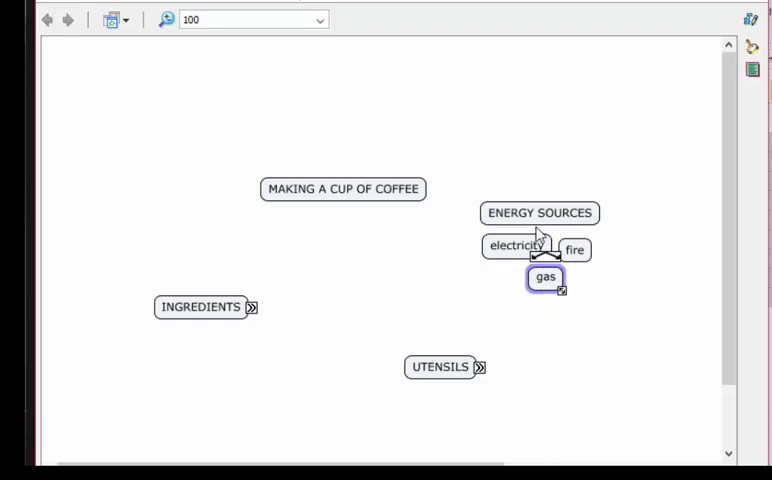
{"action": "left_click", "coordinate": [576, 250]}
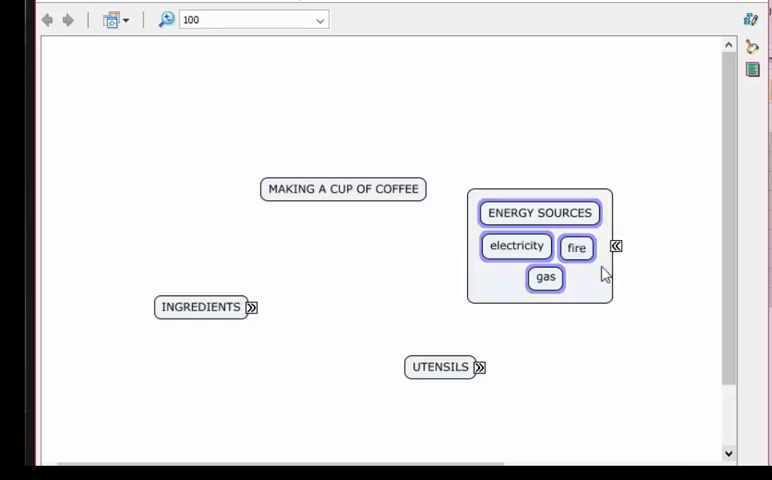
- Collapse the new energy group and retitle it ENERGY SOURCES
{"action": "left_click", "coordinate": [616, 246]}
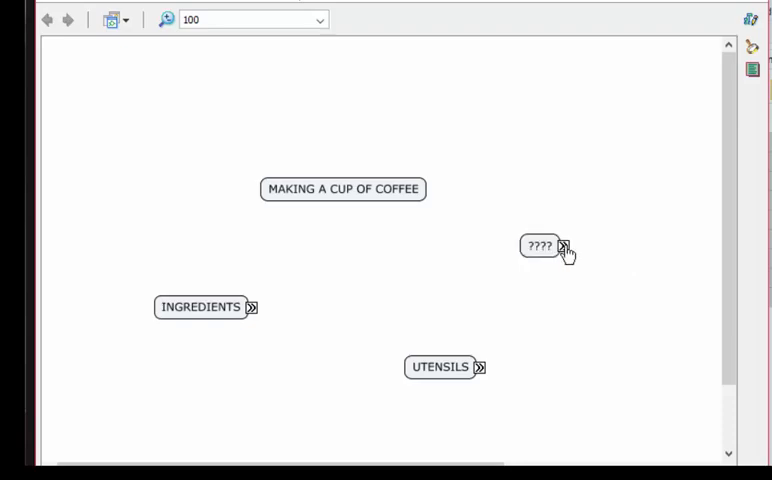
{"action": "mouse_move", "coordinate": [584, 264]}
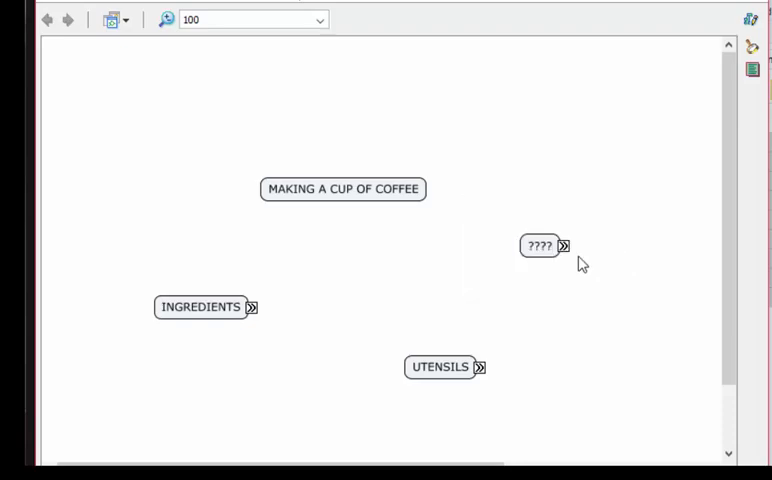
{"action": "mouse_move", "coordinate": [578, 252]}
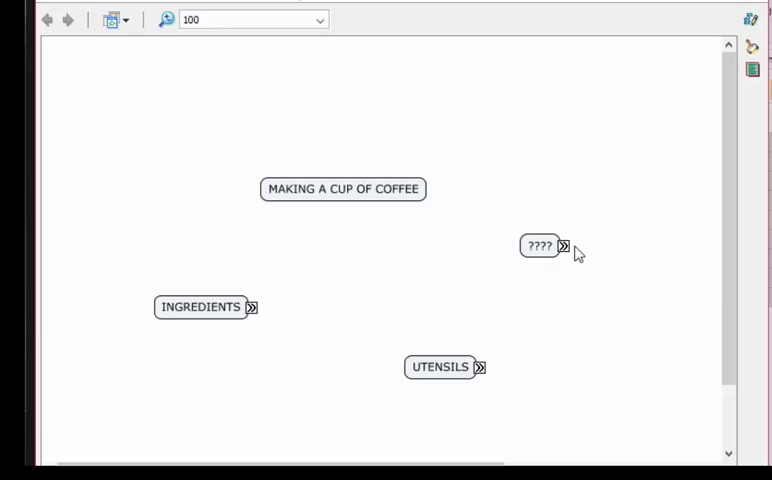
{"action": "left_click", "coordinate": [540, 246]}
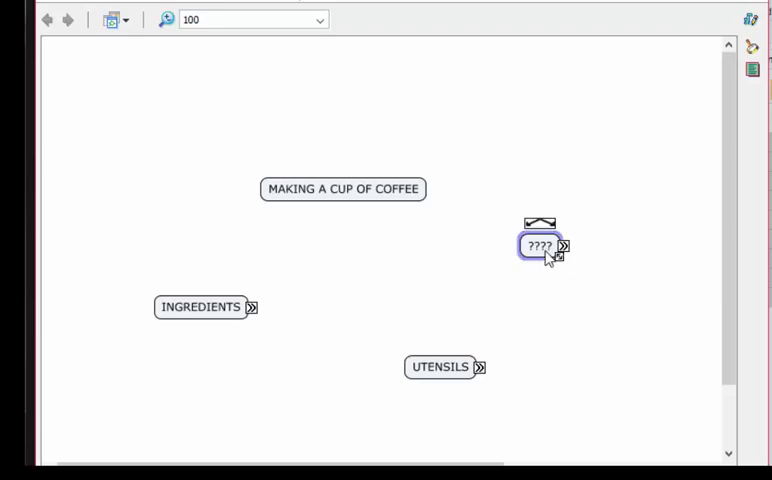
{"action": "type", "text": "E"}
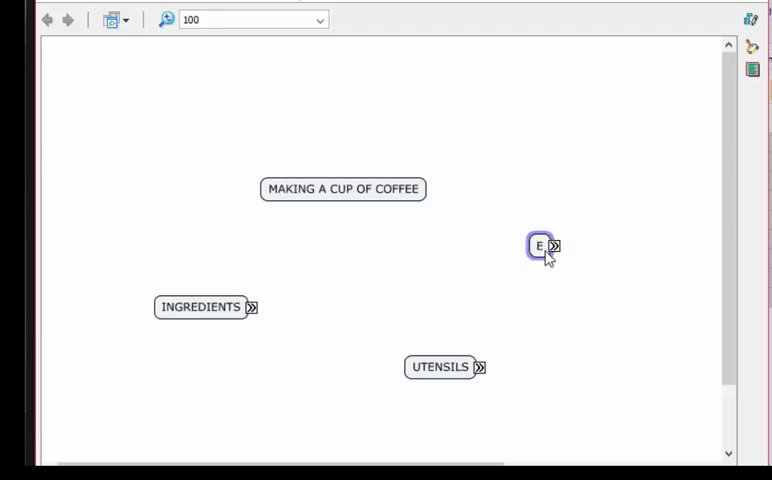
{"action": "type", "text": "ENERGY SOURCES"}
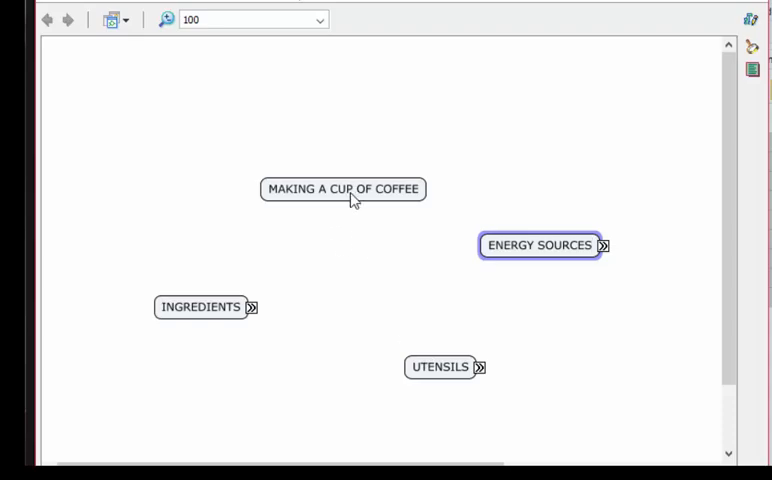
- Draw a link from MAKING A CUP OF COFFEE to INGREDIENTS and UTENSILS
{"action": "left_click", "coordinate": [342, 188]}
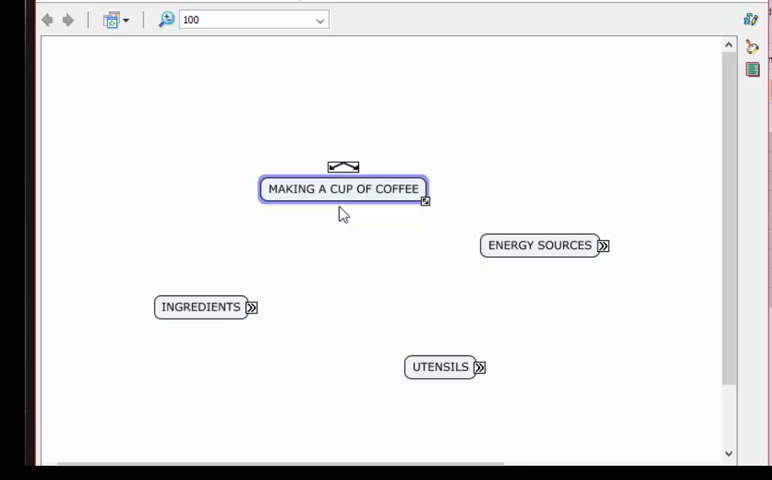
{"action": "left_click", "coordinate": [440, 368]}
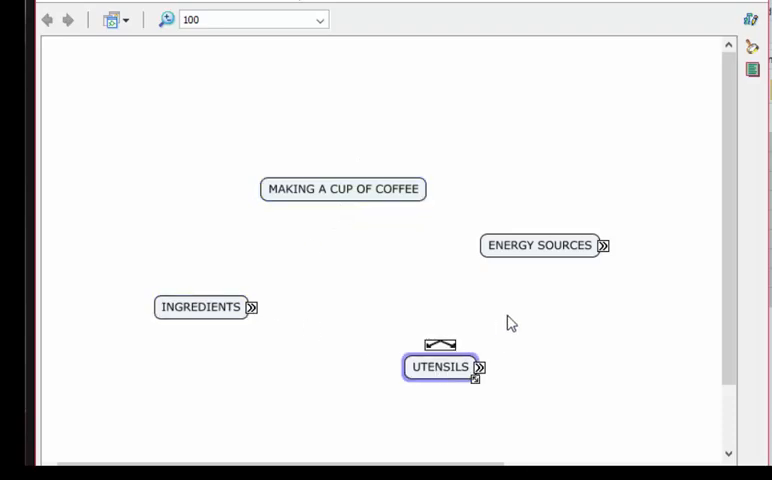
{"action": "left_click", "coordinate": [342, 188]}
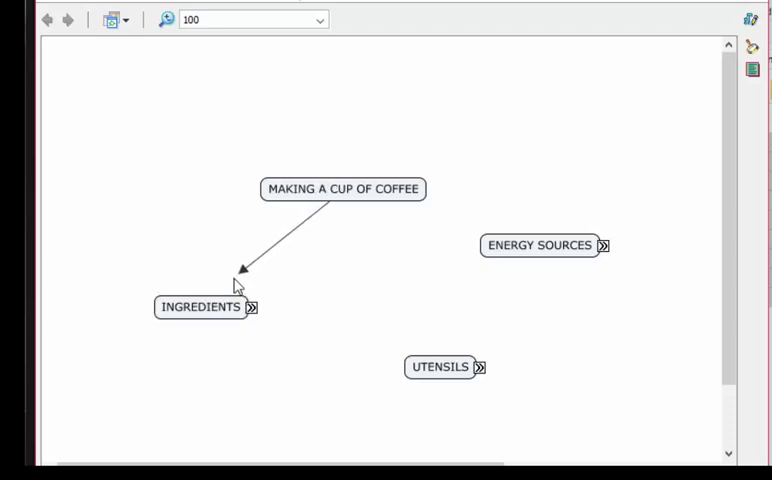
{"action": "left_click", "coordinate": [200, 308]}
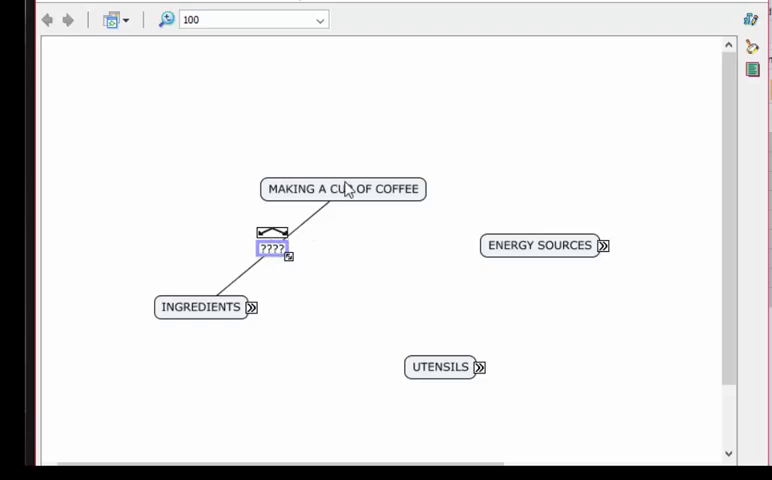
{"action": "mouse_move", "coordinate": [220, 316]}
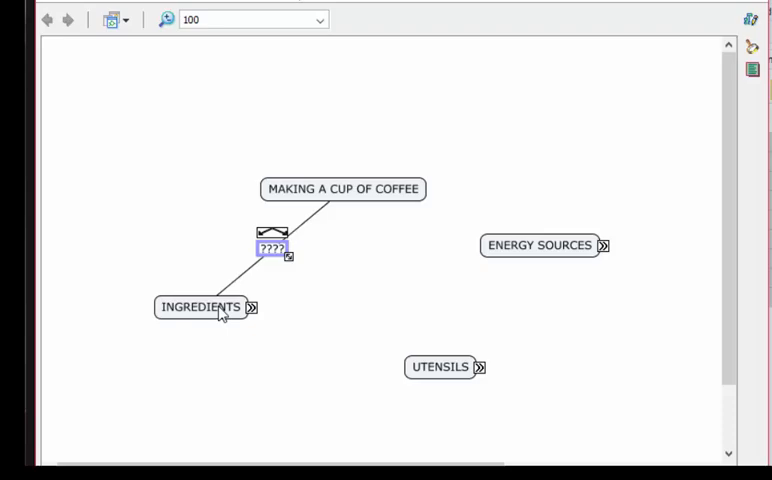
{"action": "mouse_move", "coordinate": [422, 252]}
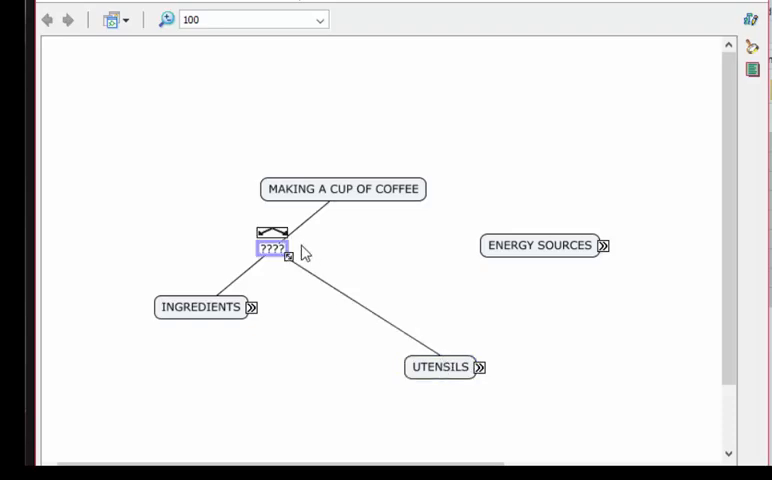
- Extend the link to ENERGY SOURCES and label it 'requires'
{"action": "left_click_drag", "start_coordinate": [272, 248], "coordinate": [540, 244]}
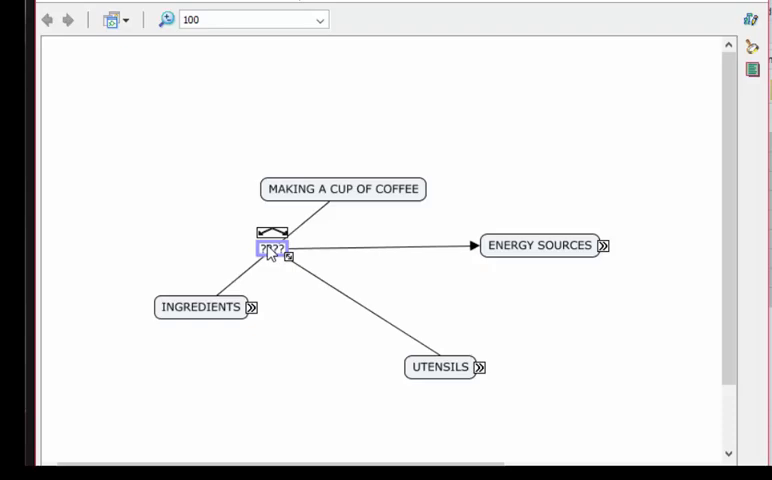
{"action": "type", "text": "require"}
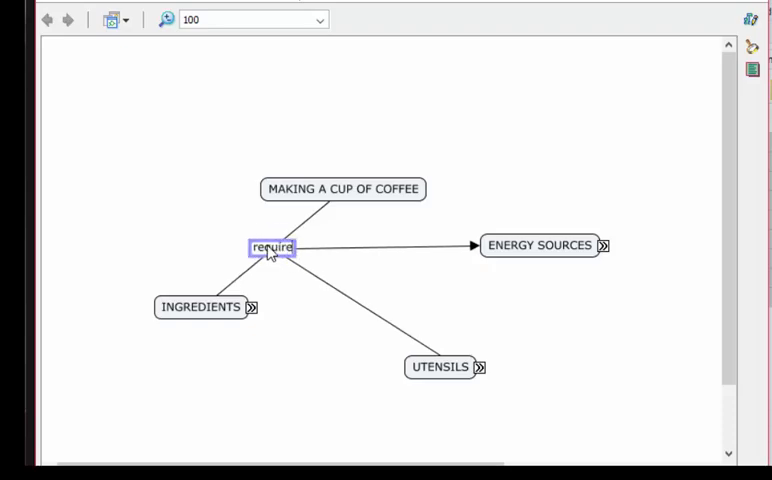
{"action": "type", "text": "s"}
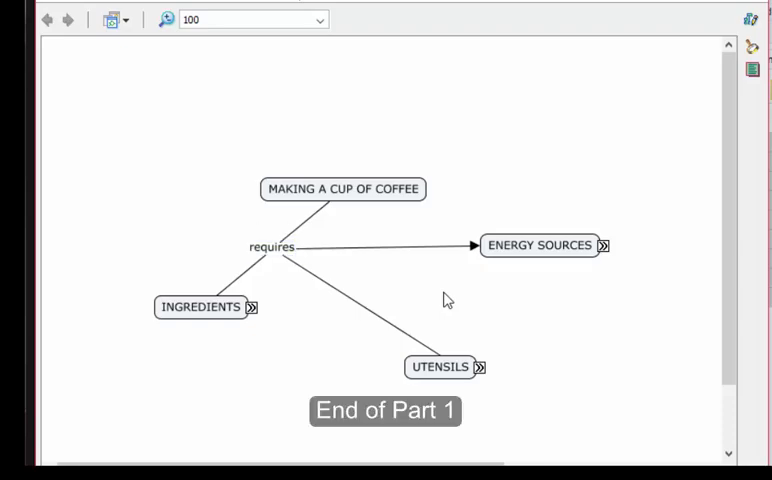
{"action": "mouse_move", "coordinate": [544, 130]}
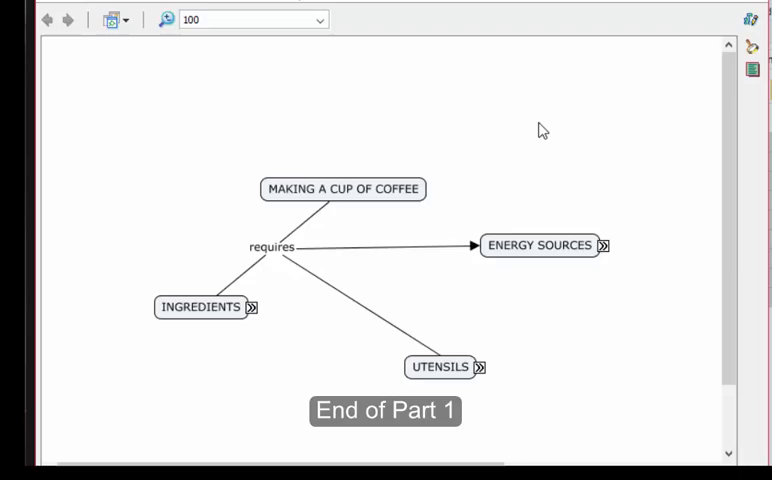